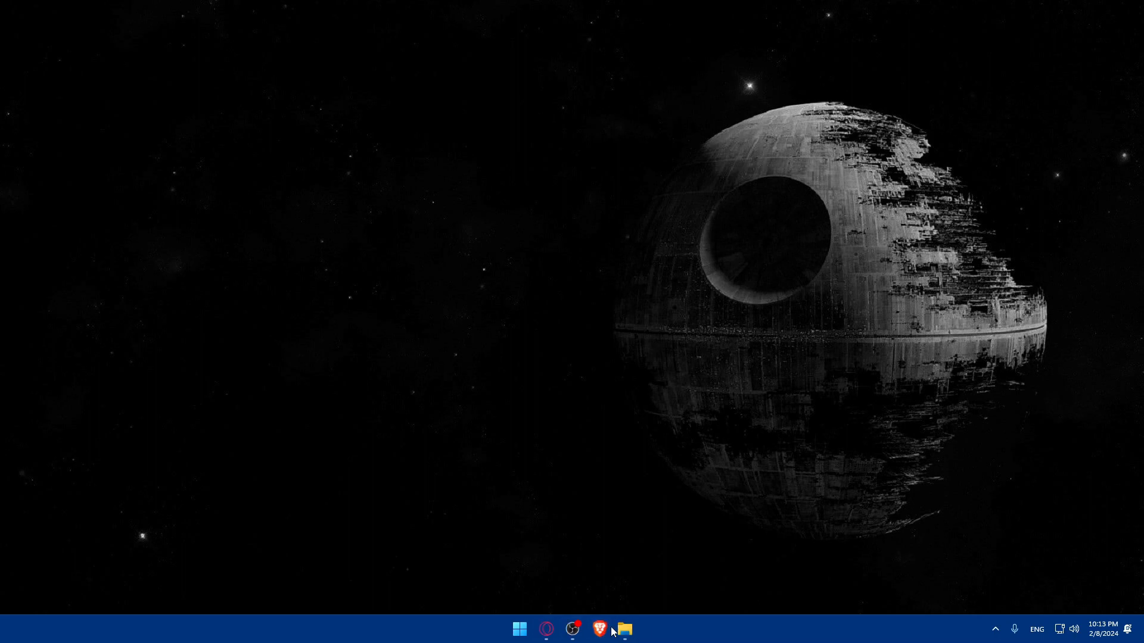
Launch the Brave browser from the taskbar onto a blank new tab
{"action": "left_click", "coordinate": [598, 628]}
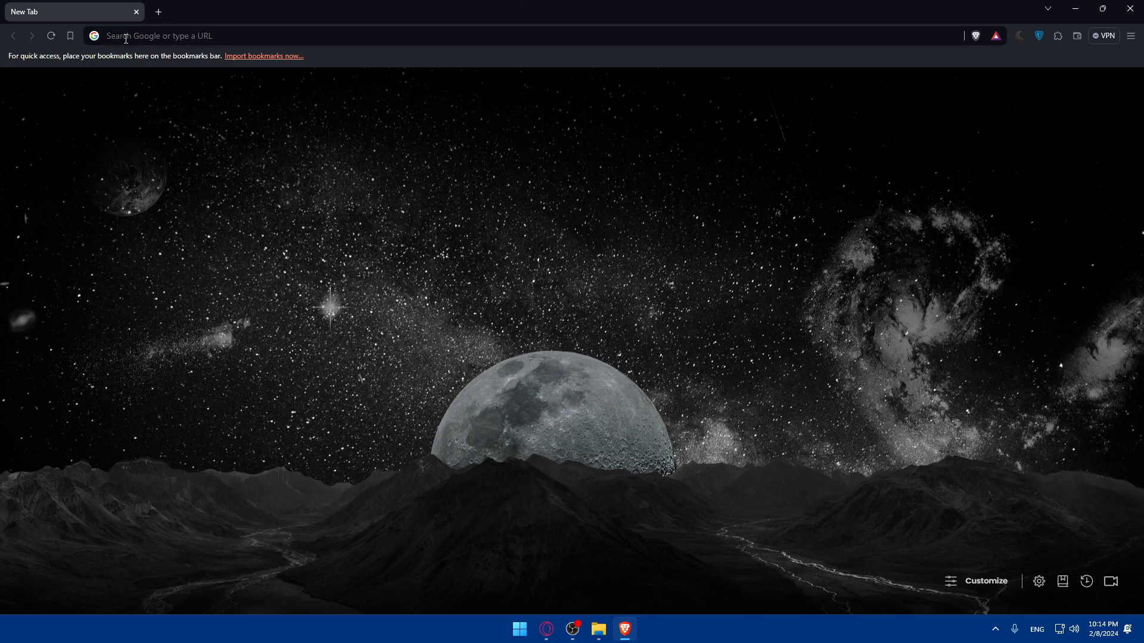
Navigate to figma.com from the address bar
{"action": "type", "text": "figmna"}
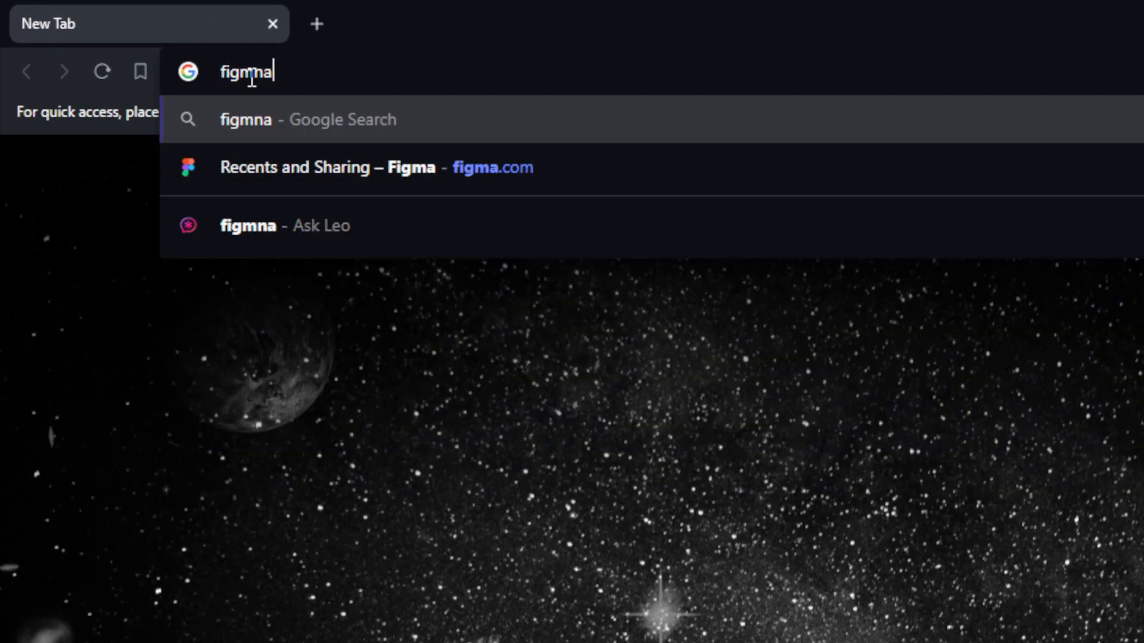
{"action": "type", "text": "figma.com"}
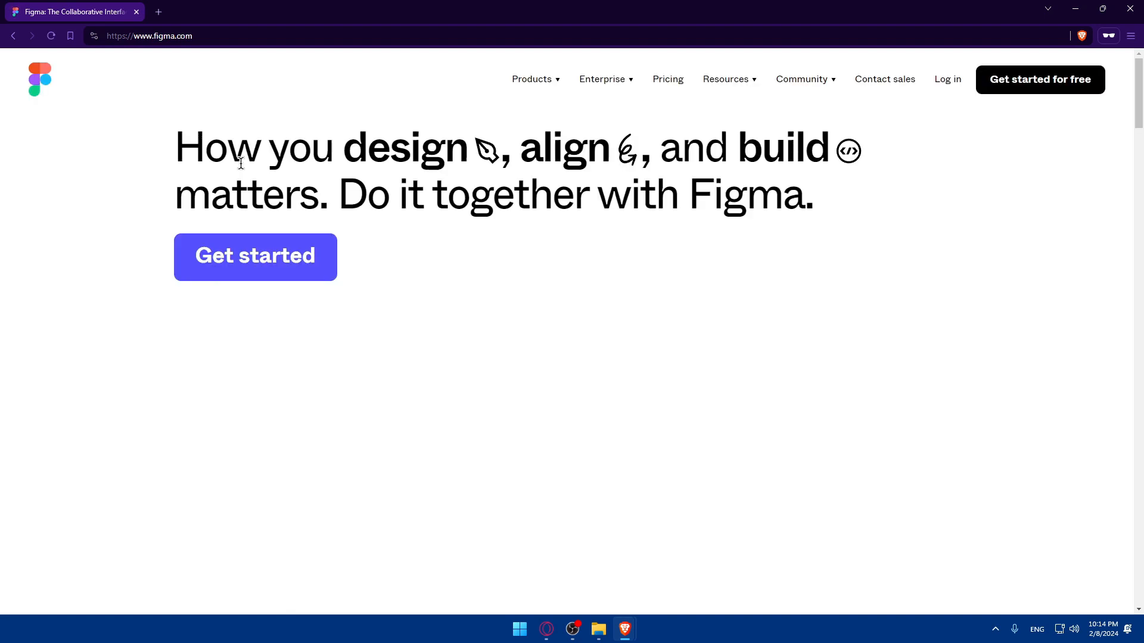
{"action": "scroll", "scroll_direction": "down", "scroll_amount": 3}
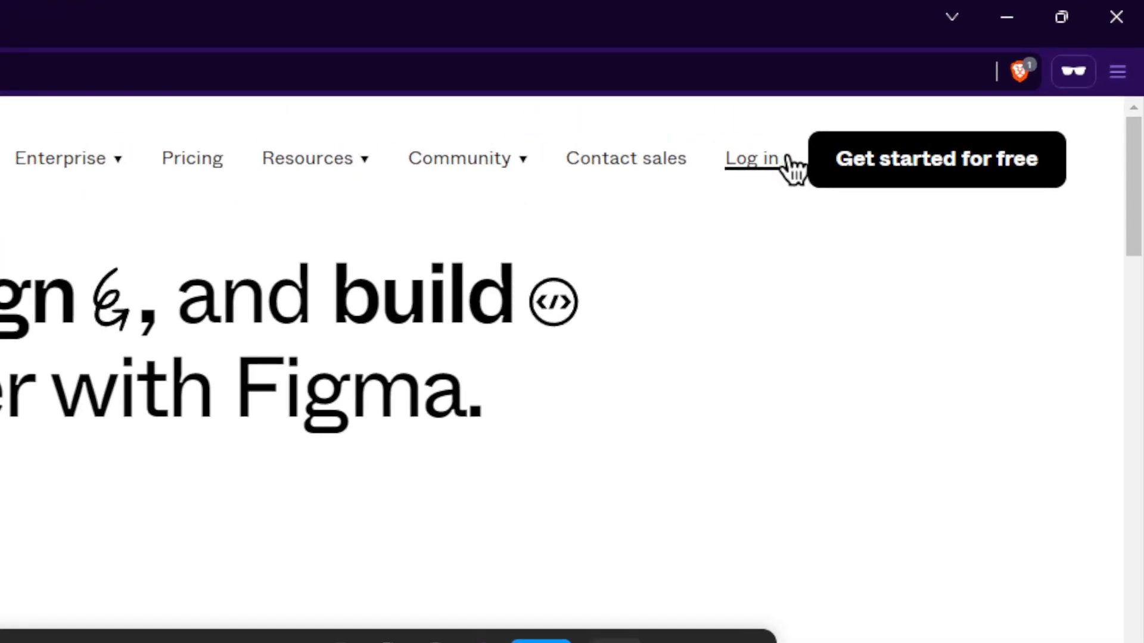
{"action": "mouse_move", "coordinate": [887, 184]}
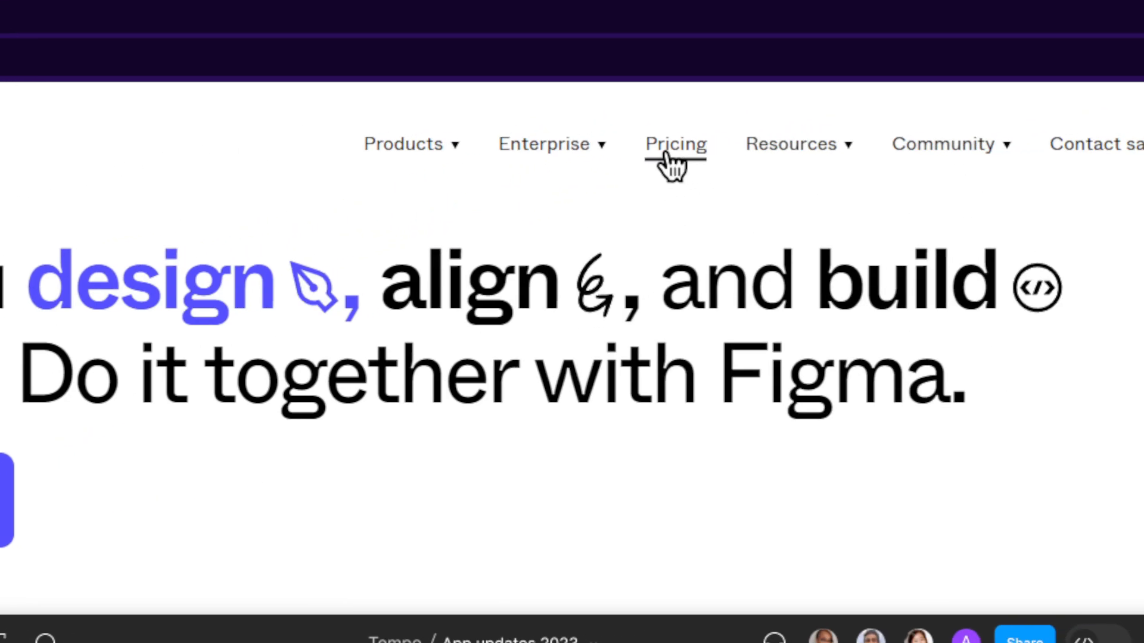
{"action": "left_click", "coordinate": [676, 145]}
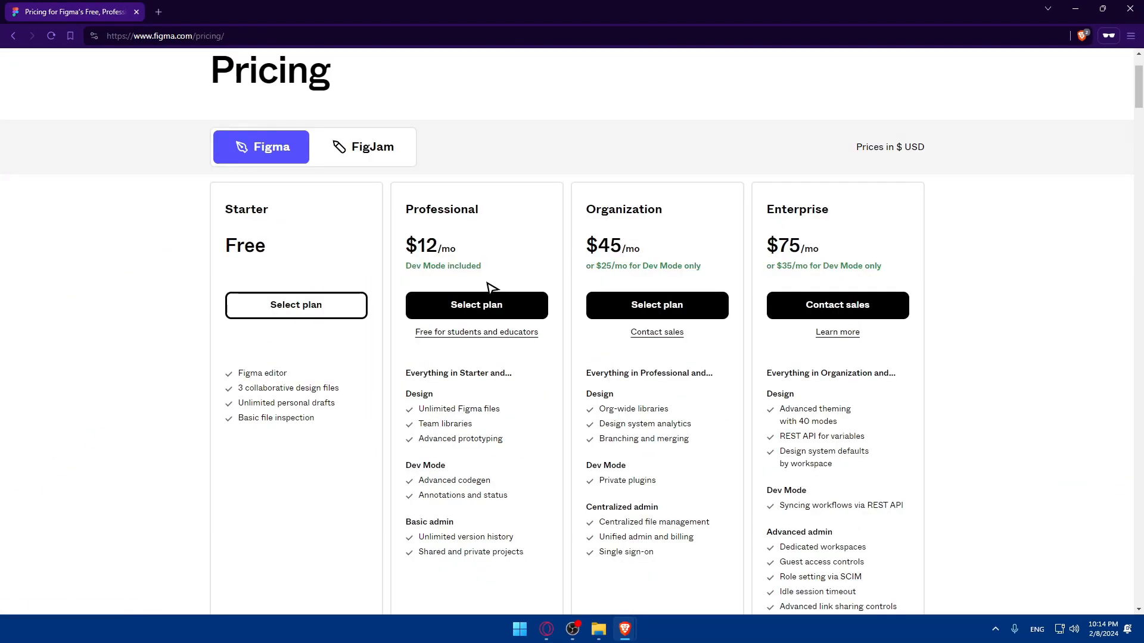
{"action": "left_click", "coordinate": [372, 148]}
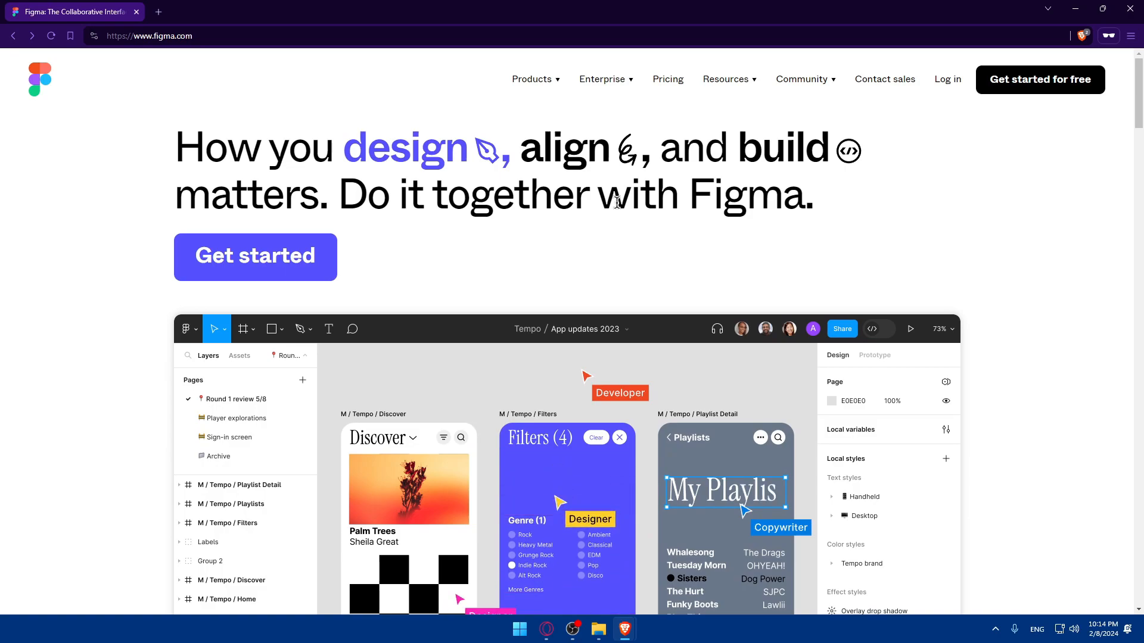
{"action": "scroll", "scroll_direction": "down", "scroll_amount": 3}
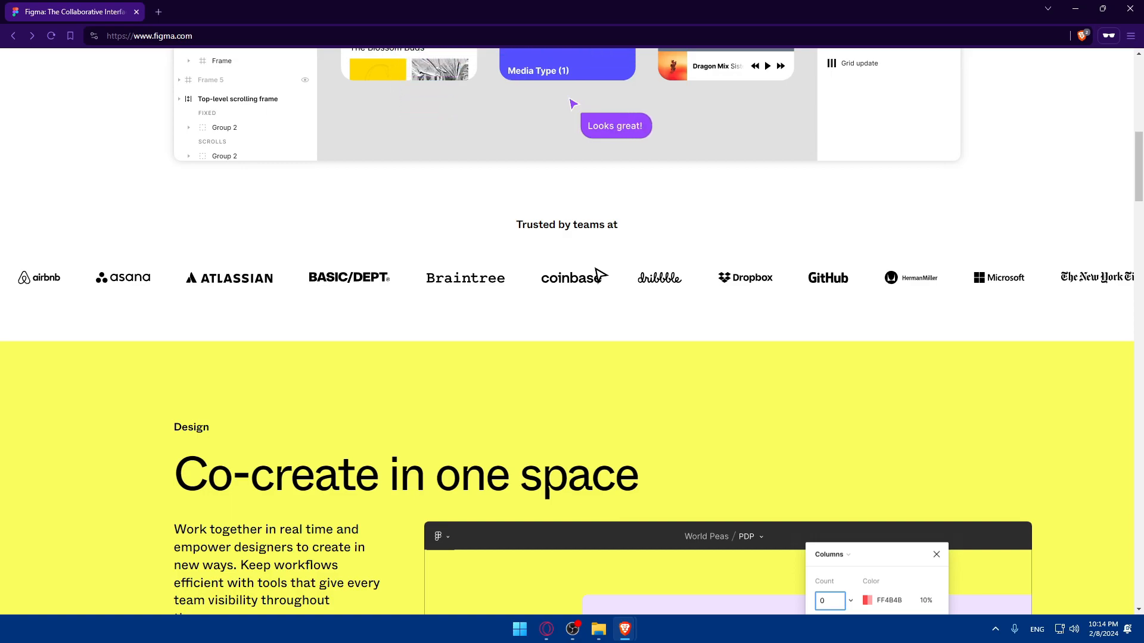
{"action": "scroll", "scroll_direction": "down", "scroll_amount": 3}
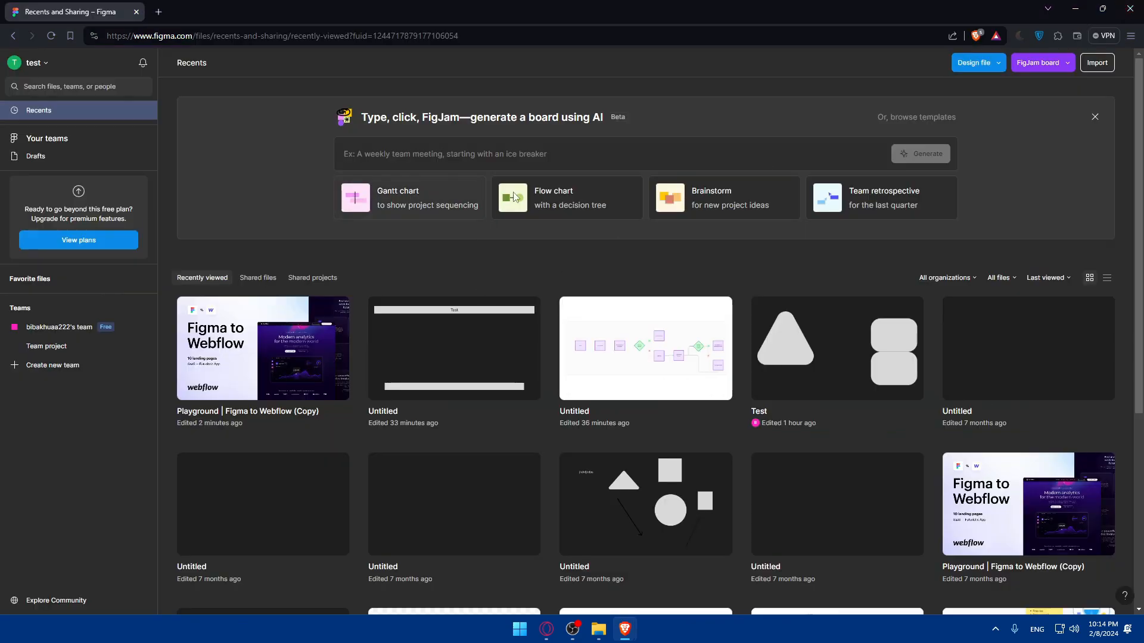
{"action": "mouse_move", "coordinate": [264, 173]}
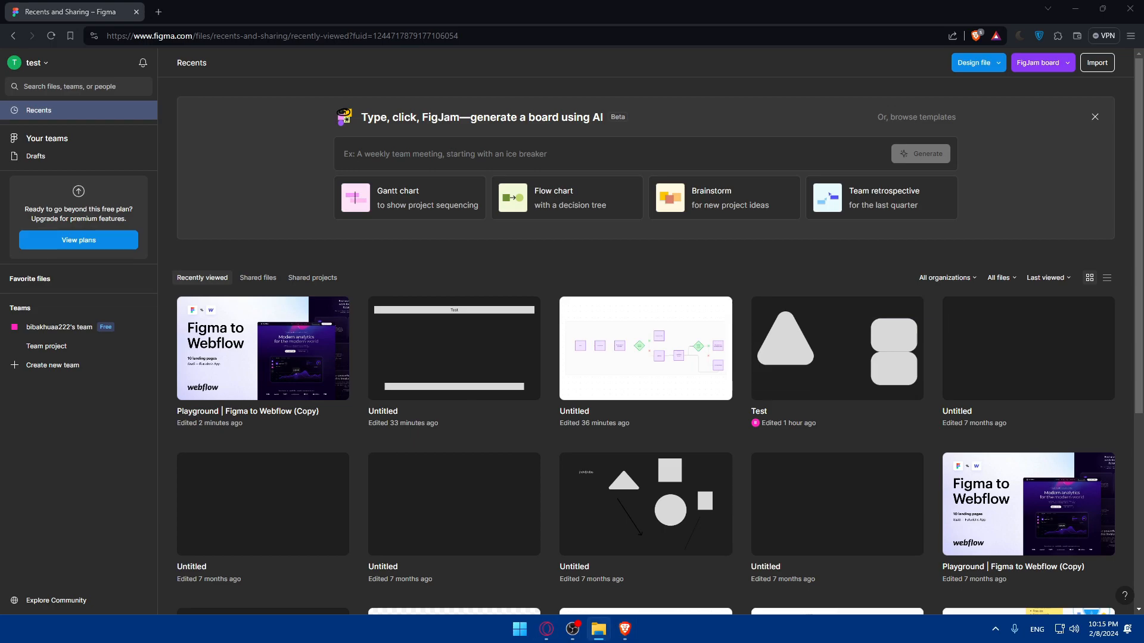
{"action": "mouse_move", "coordinate": [342, 275]}
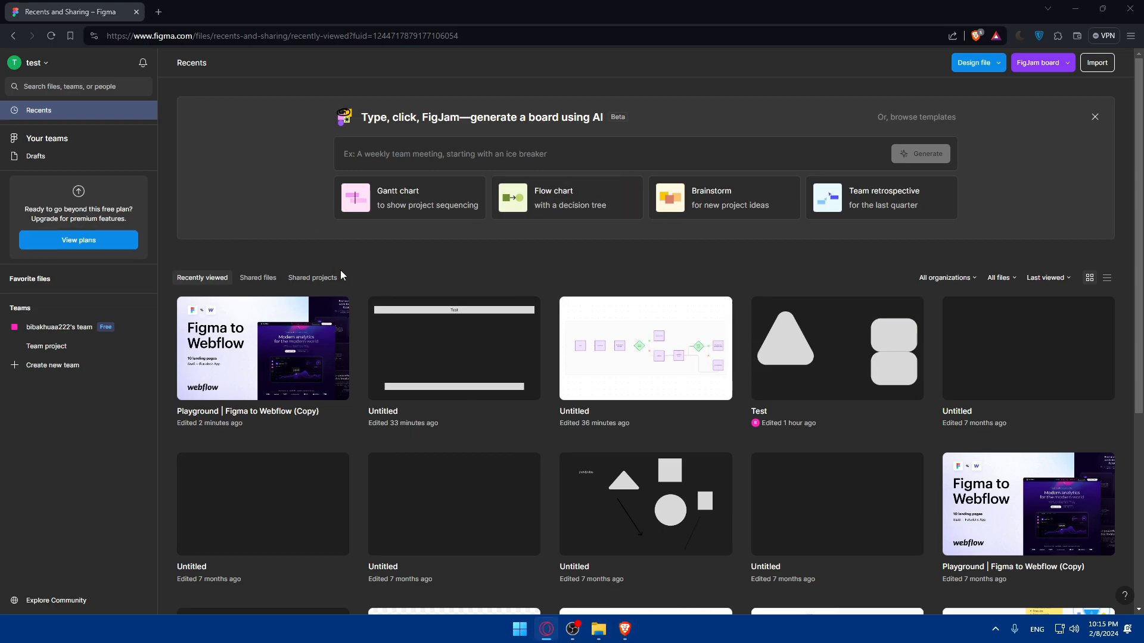
{"action": "mouse_move", "coordinate": [454, 257]}
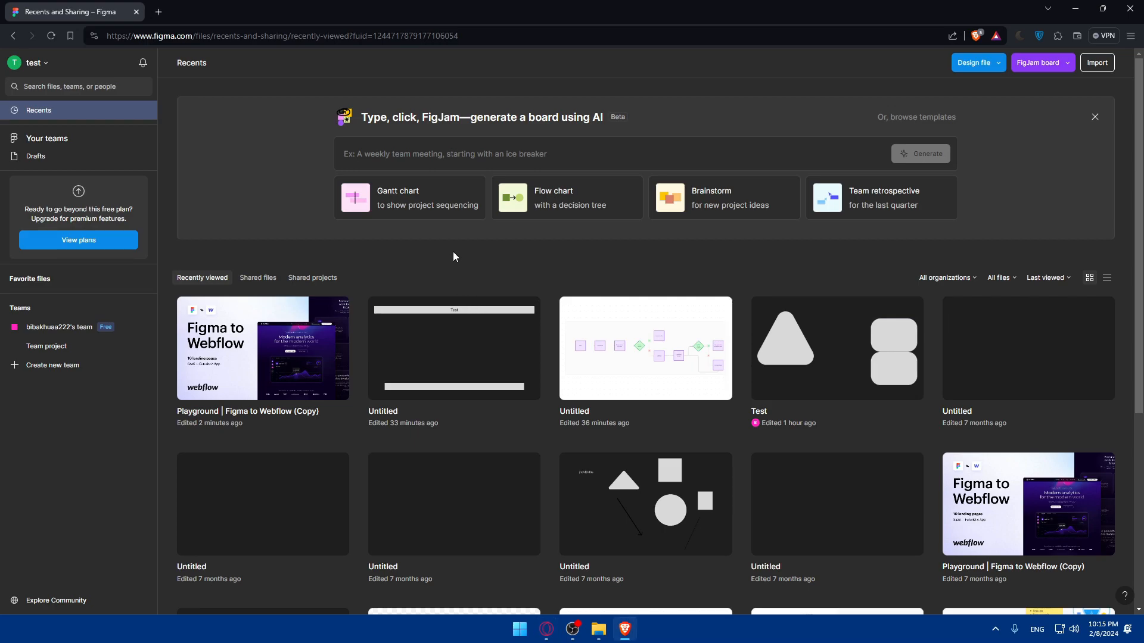
Start Visual Studio Code from the Windows app launcher
{"action": "left_click", "coordinate": [520, 629]}
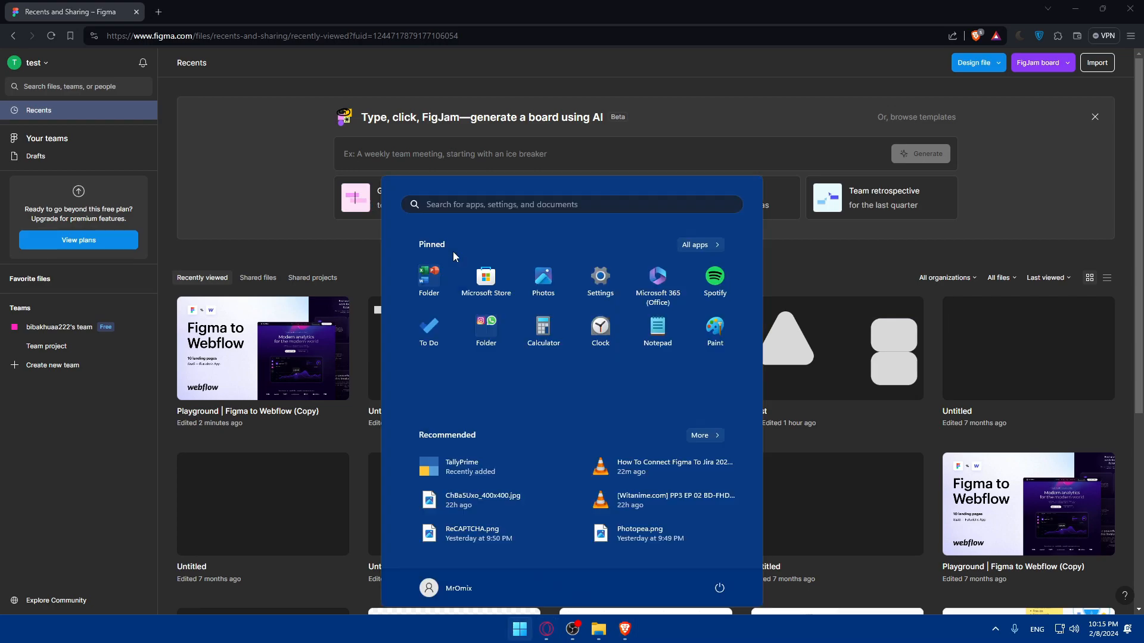
{"action": "left_click", "coordinate": [455, 252]}
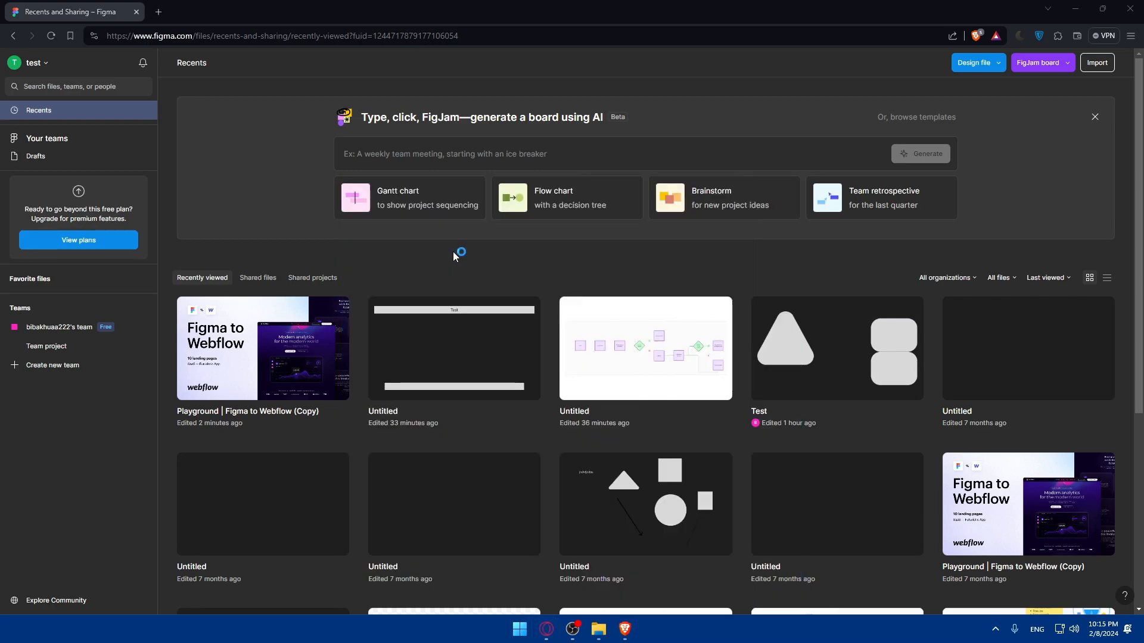
{"action": "left_click", "coordinate": [637, 629]}
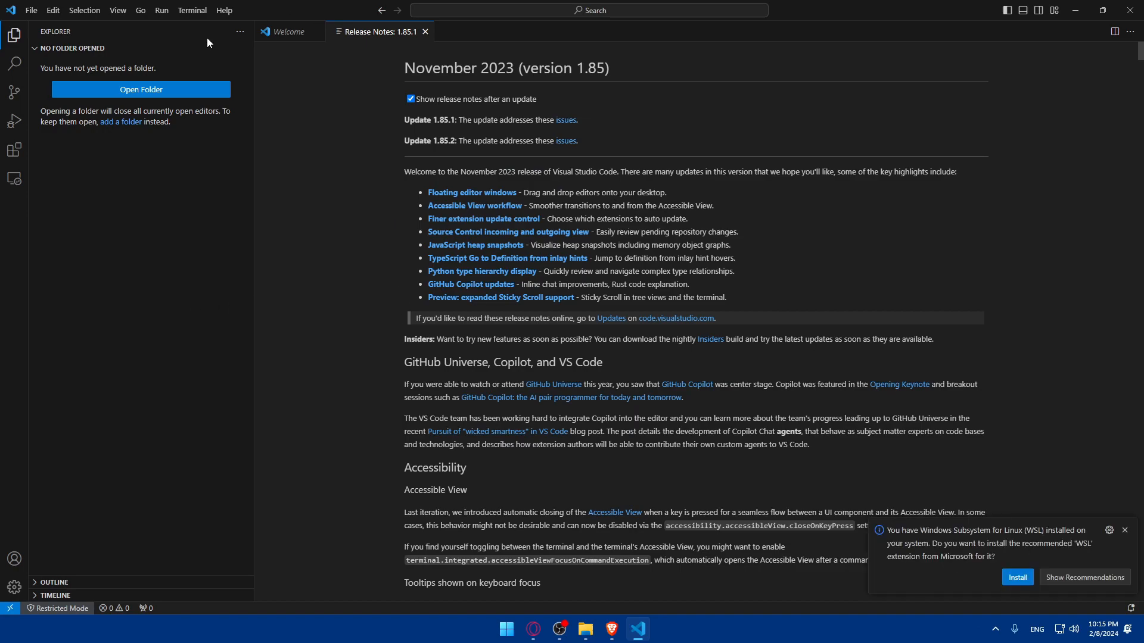
Close the Release Notes and show the Extensions marketplace view
{"action": "left_click", "coordinate": [430, 31]}
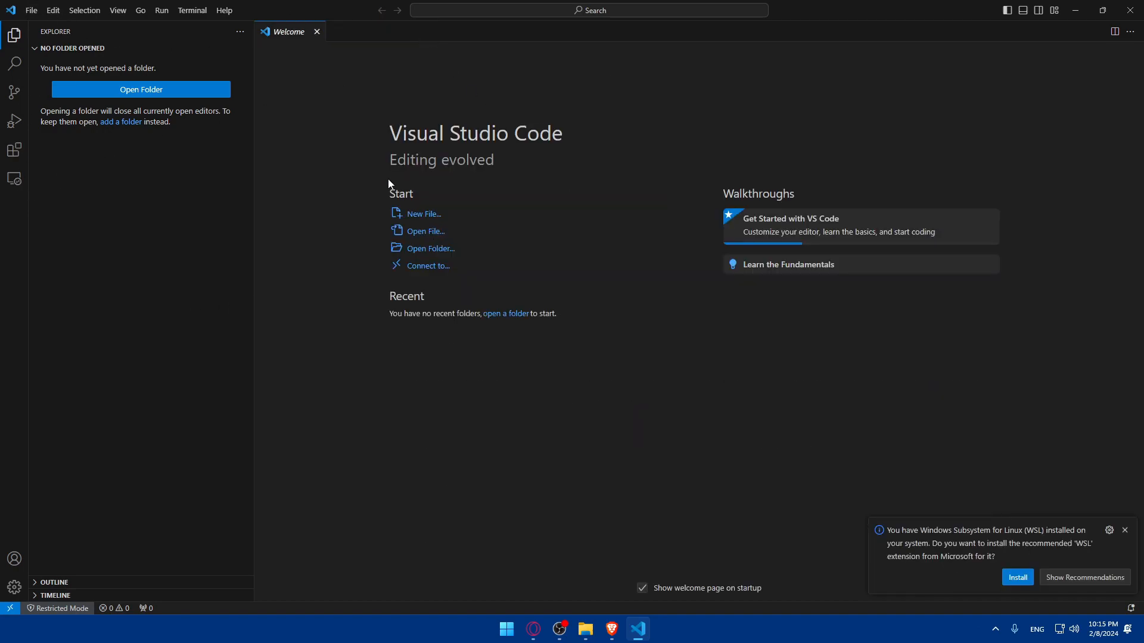
{"action": "mouse_move", "coordinate": [13, 148]}
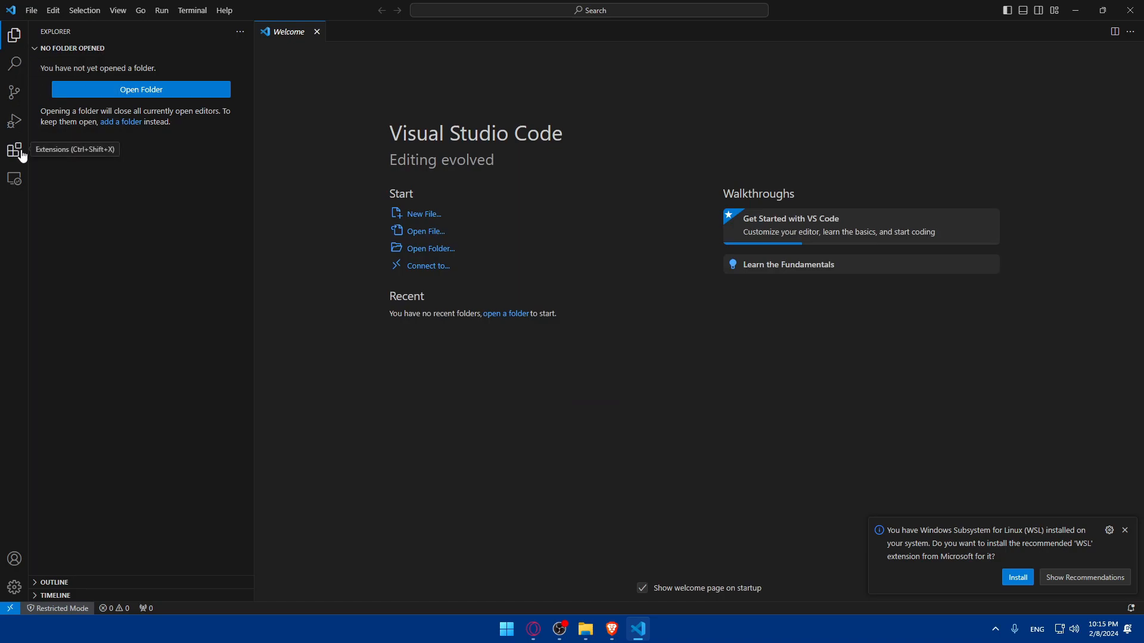
{"action": "mouse_move", "coordinate": [524, 189]}
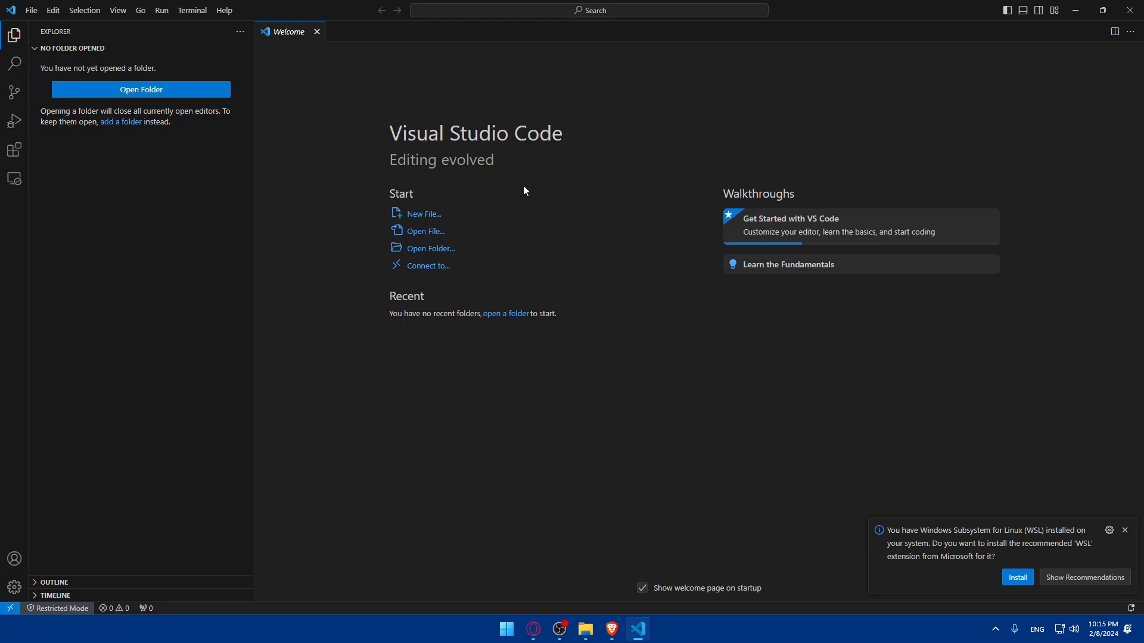
{"action": "left_click", "coordinate": [12, 148]}
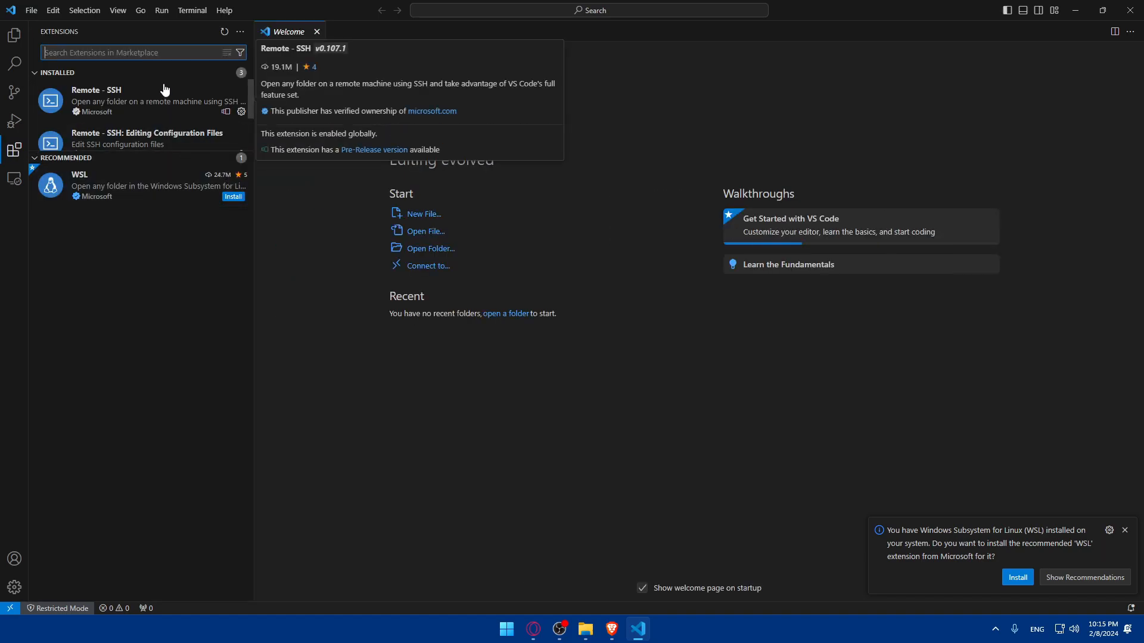
Search the marketplace for 'fig' and open the Figma for VS Code extension page
{"action": "type", "text": "figma"}
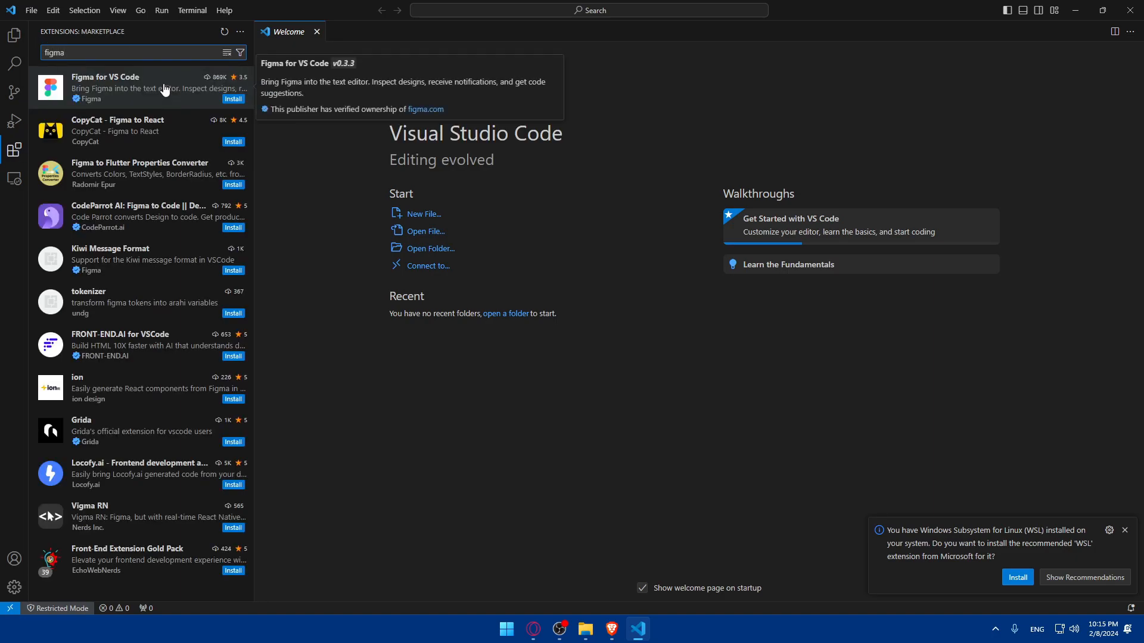
{"action": "mouse_move", "coordinate": [138, 95]}
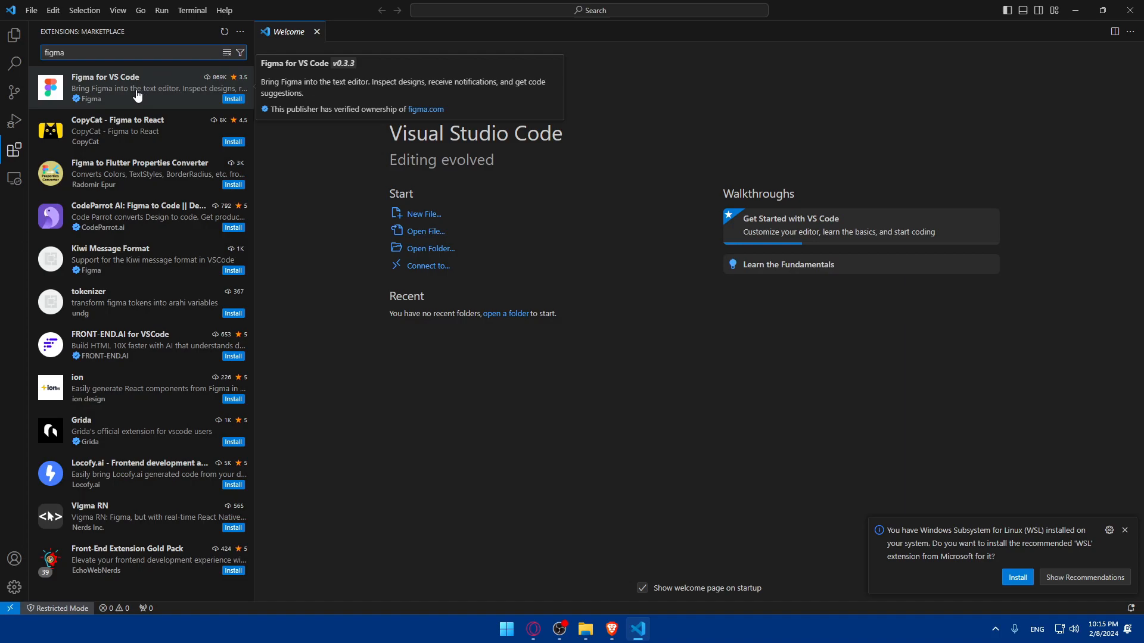
{"action": "left_click", "coordinate": [131, 89]}
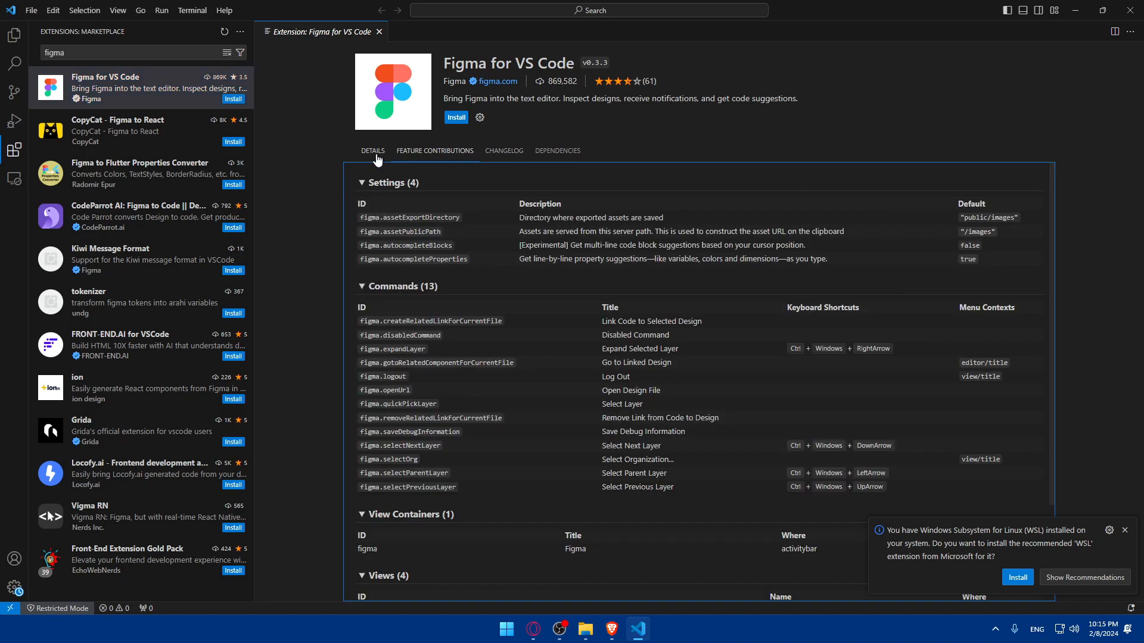
{"action": "left_click", "coordinate": [373, 151]}
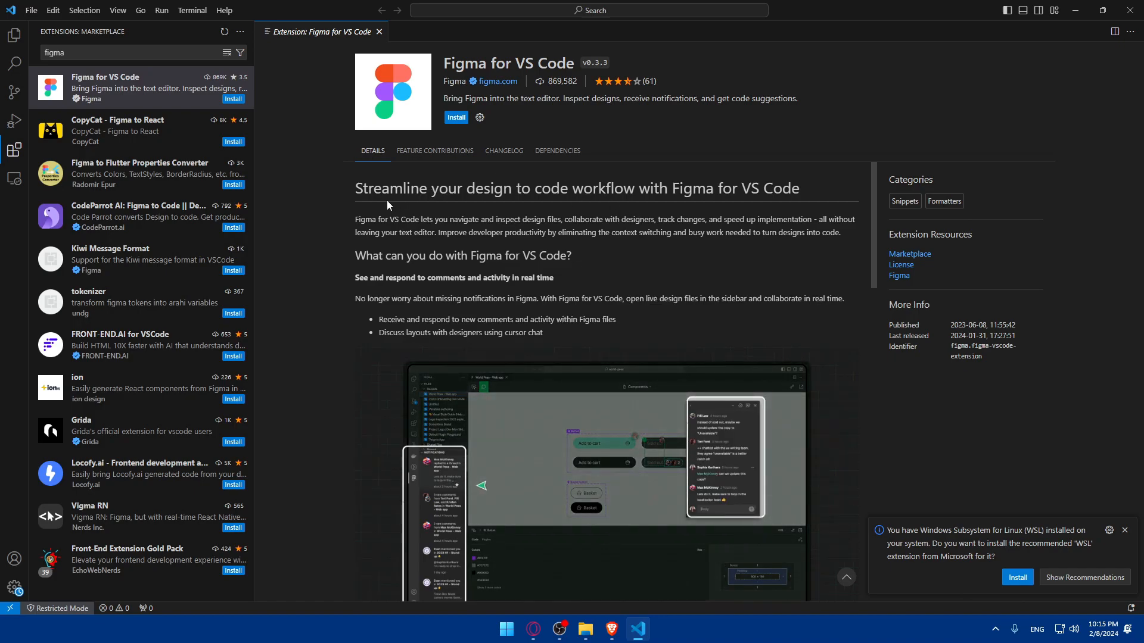
{"action": "left_click_drag", "start_coordinate": [609, 189], "coordinate": [798, 189]}
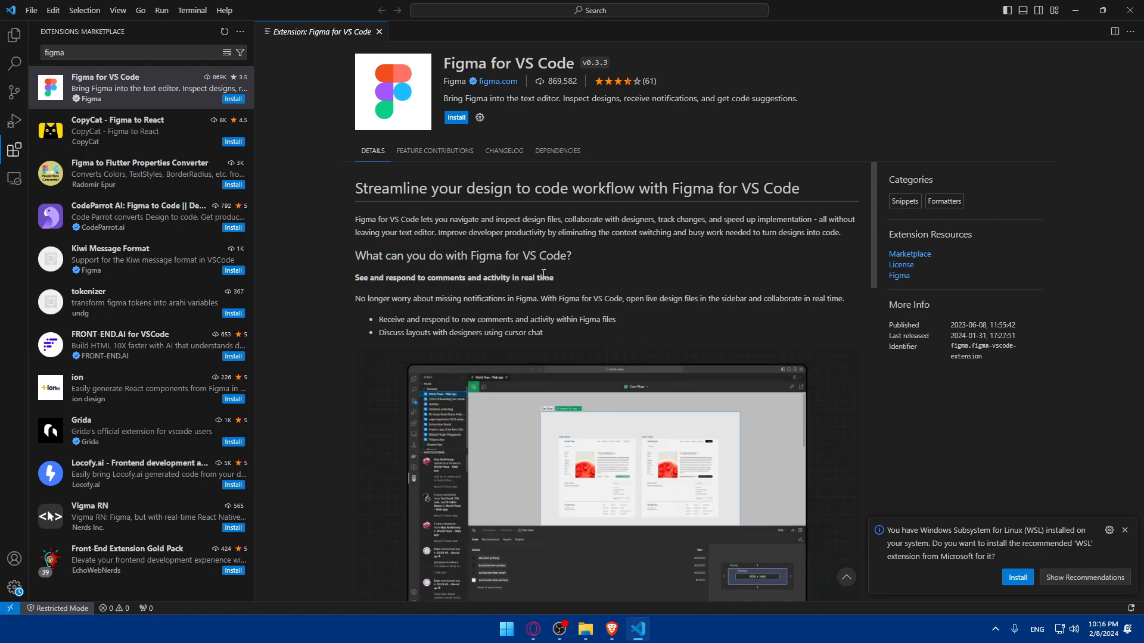
{"action": "scroll", "scroll_direction": "down", "scroll_amount": 3}
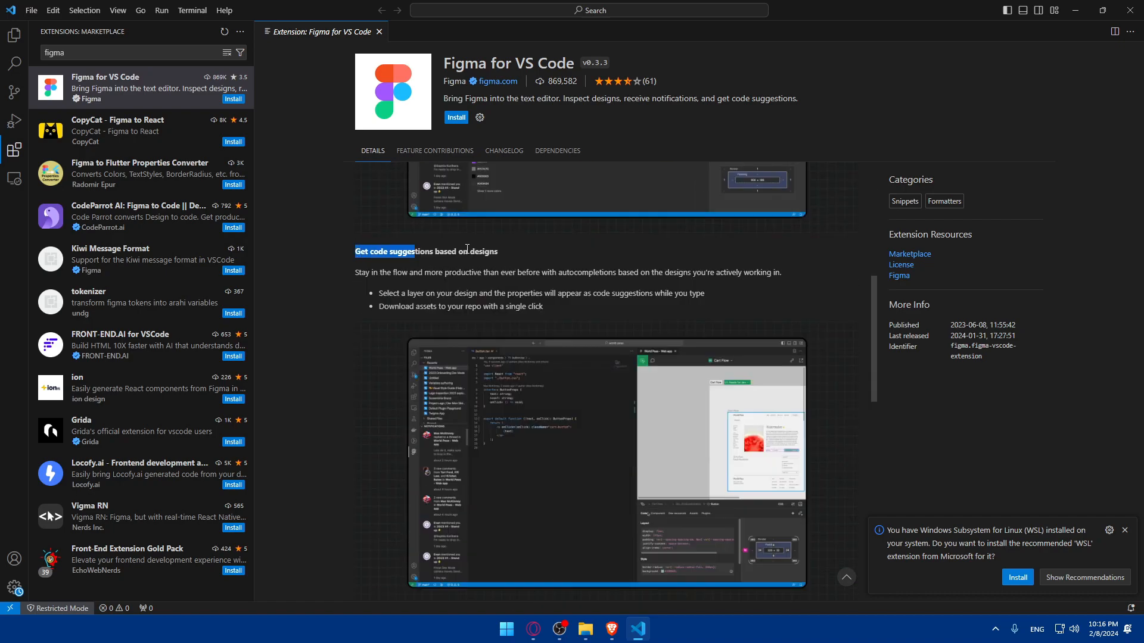
{"action": "scroll", "scroll_direction": "down", "scroll_amount": 3}
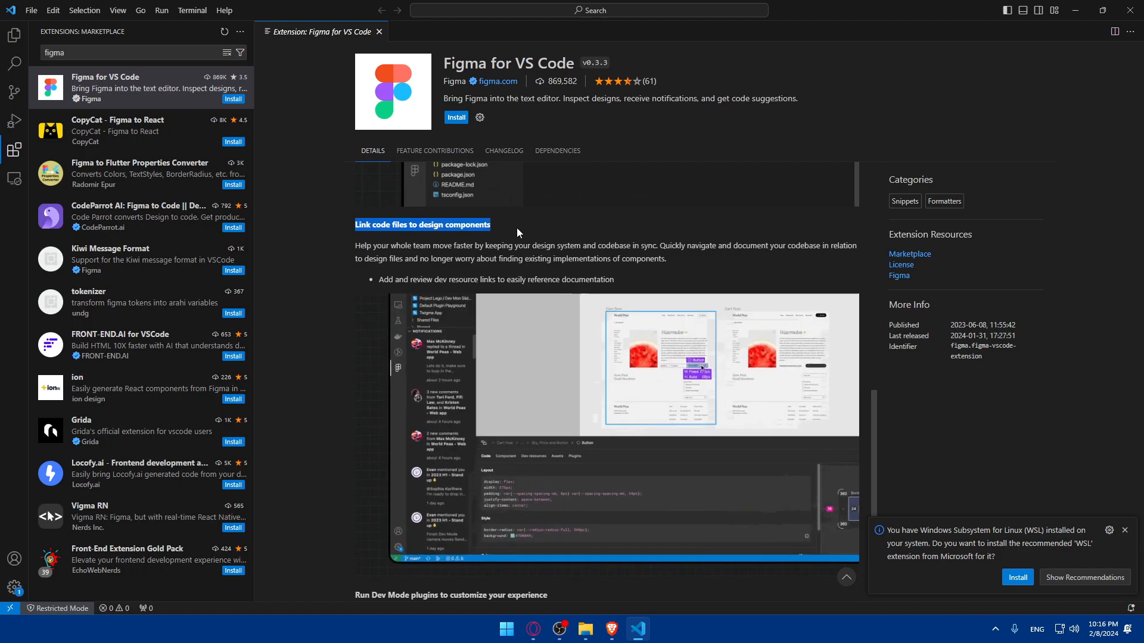
{"action": "scroll", "scroll_direction": "down", "scroll_amount": 3}
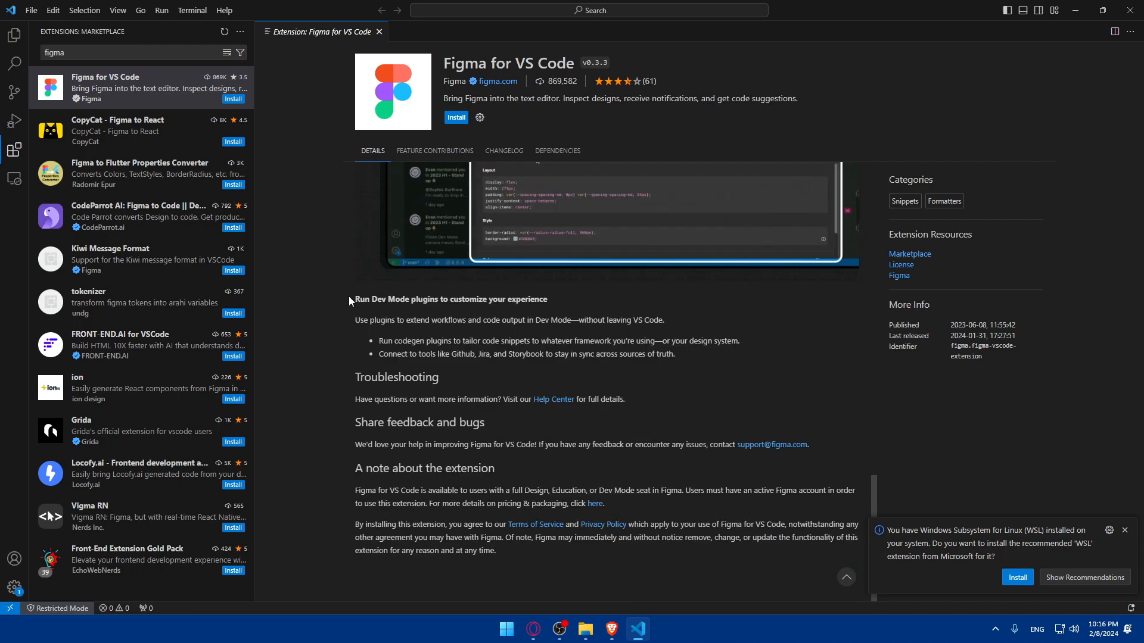
{"action": "triple_click", "coordinate": [450, 299]}
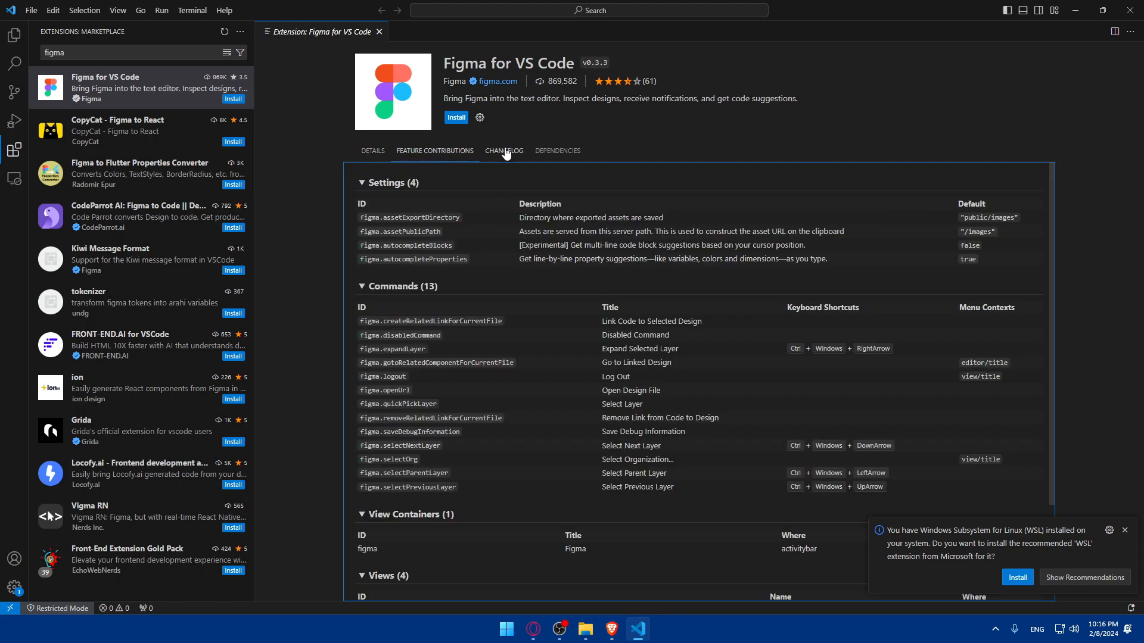
{"action": "left_click", "coordinate": [504, 151]}
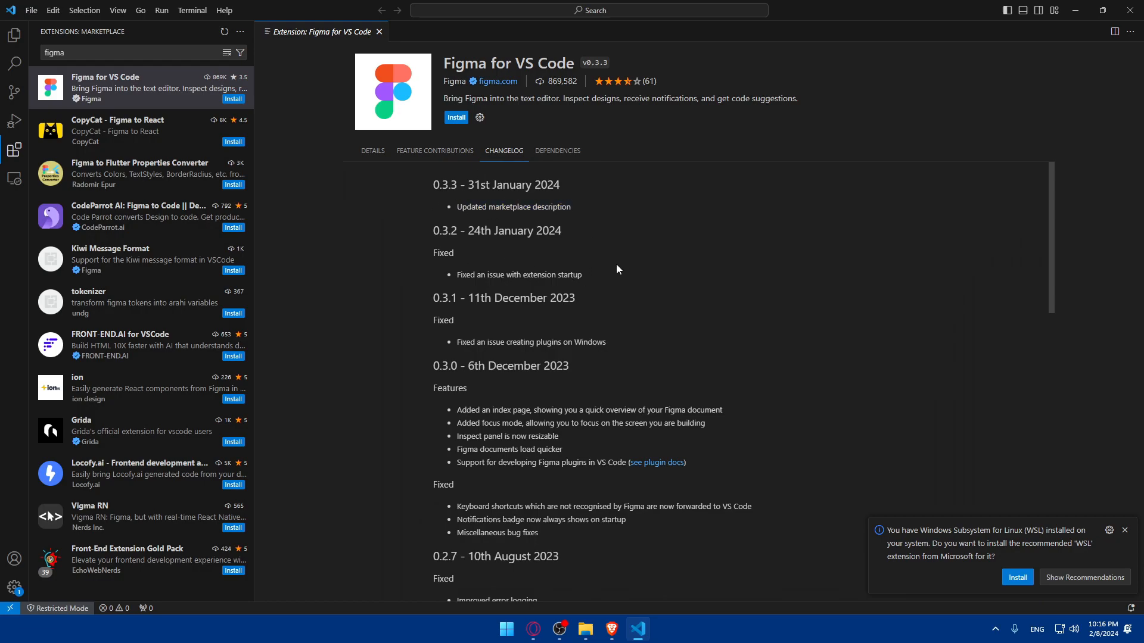
{"action": "left_click", "coordinate": [558, 152]}
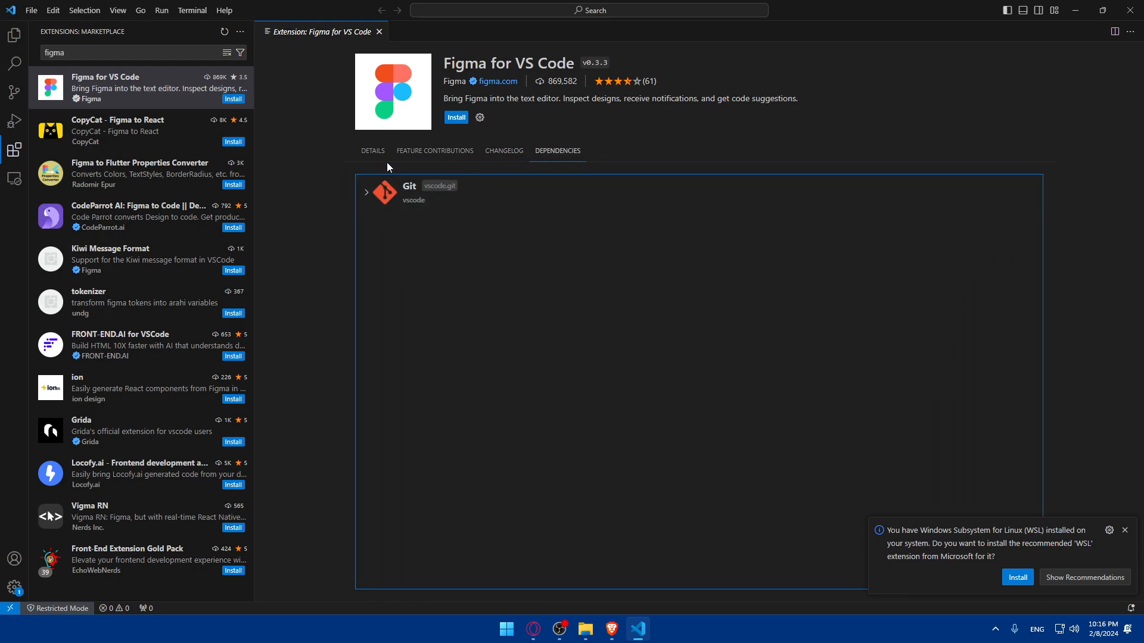
{"action": "left_click", "coordinate": [372, 151]}
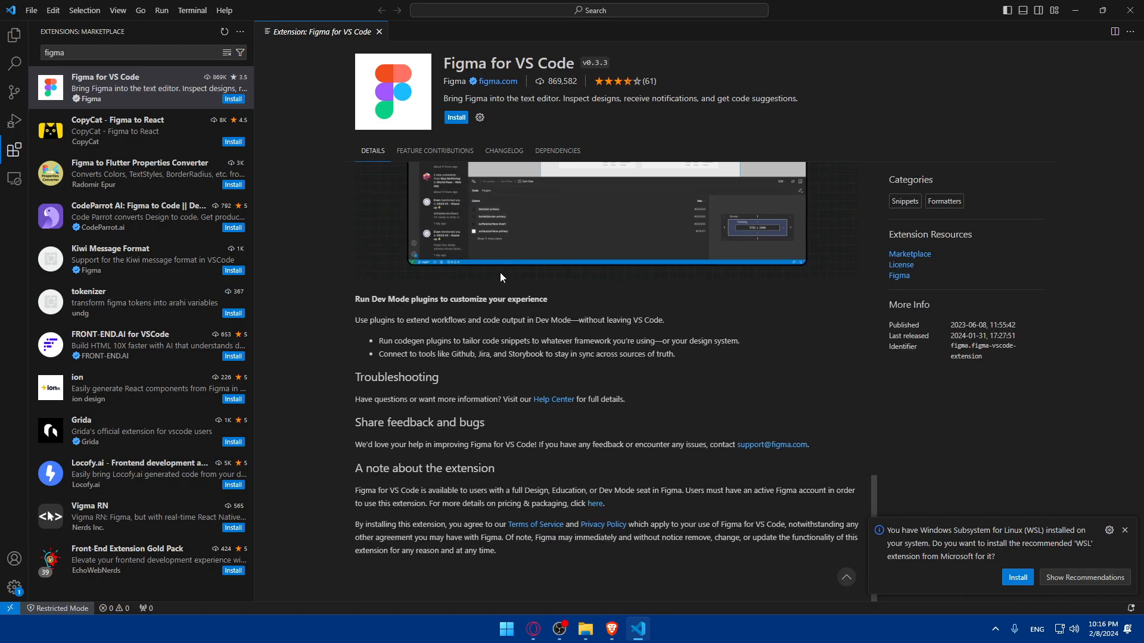
{"action": "scroll", "scroll_direction": "down", "scroll_amount": 3}
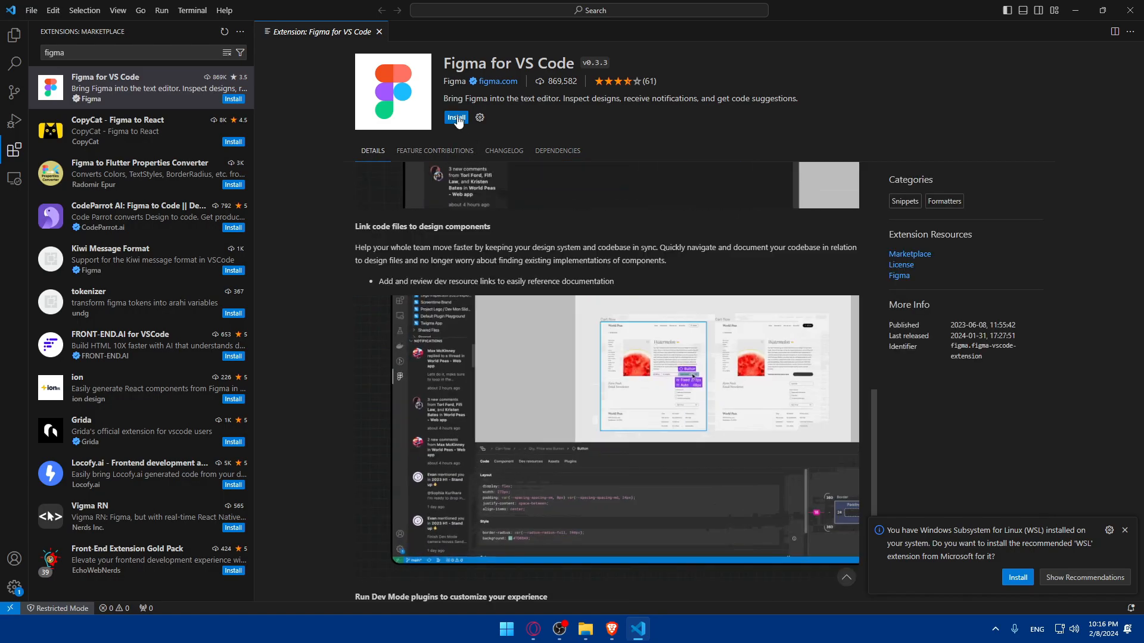
Start installing the Figma for VS Code extension
{"action": "left_click", "coordinate": [455, 117]}
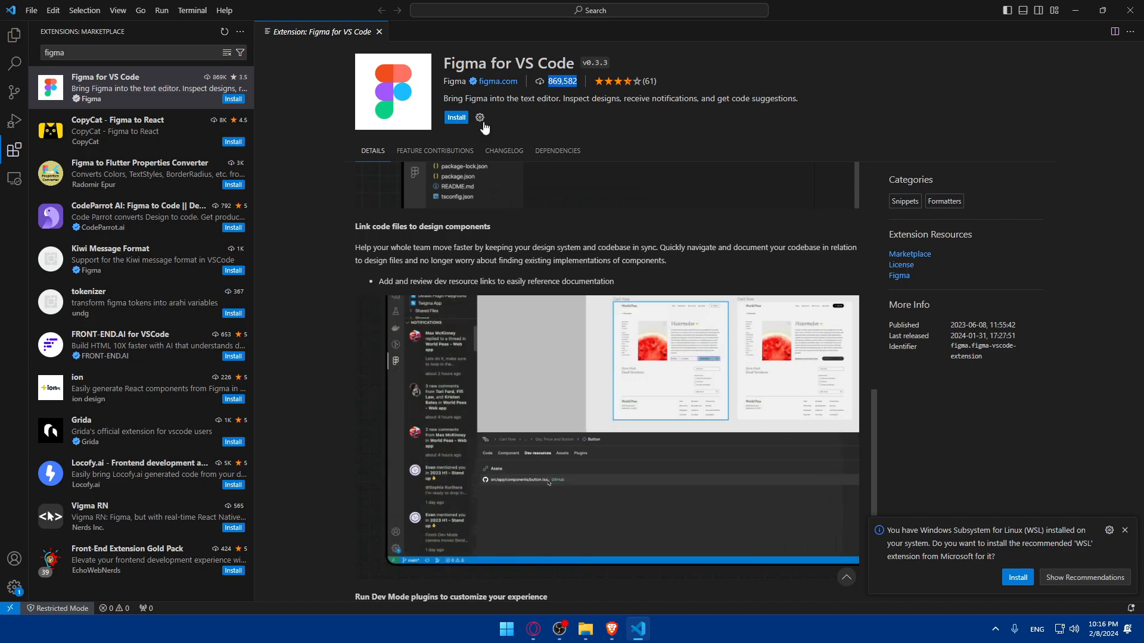
{"action": "left_click", "coordinate": [455, 117]}
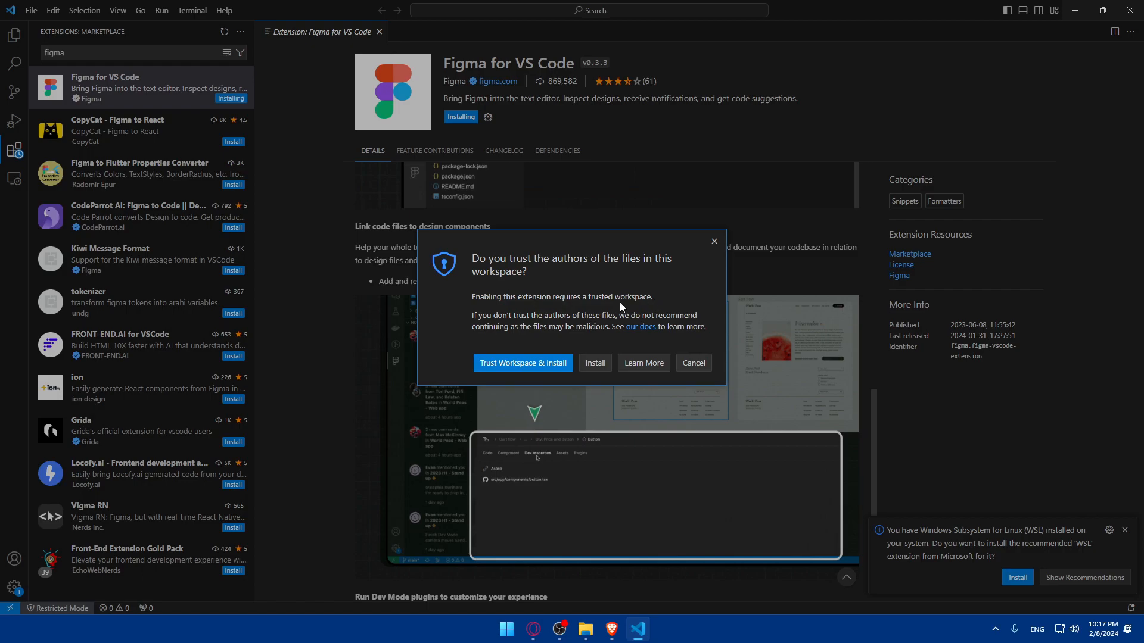
Trust the workspace so the Figma extension finishes installing
{"action": "left_click_drag", "start_coordinate": [471, 315], "coordinate": [599, 315]}
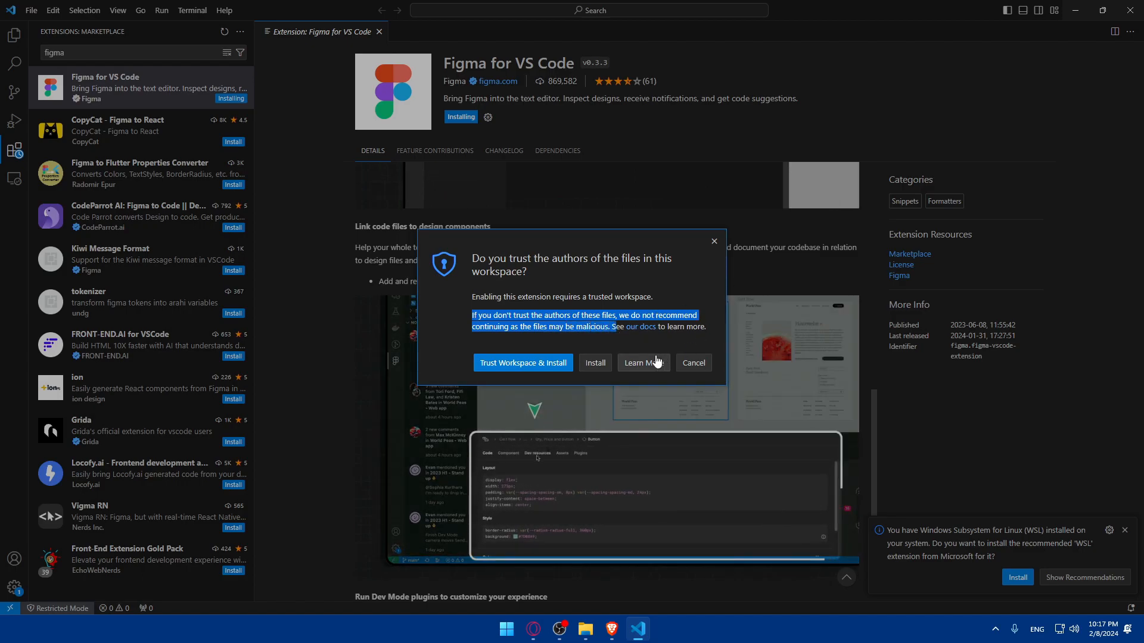
{"action": "mouse_move", "coordinate": [509, 364]}
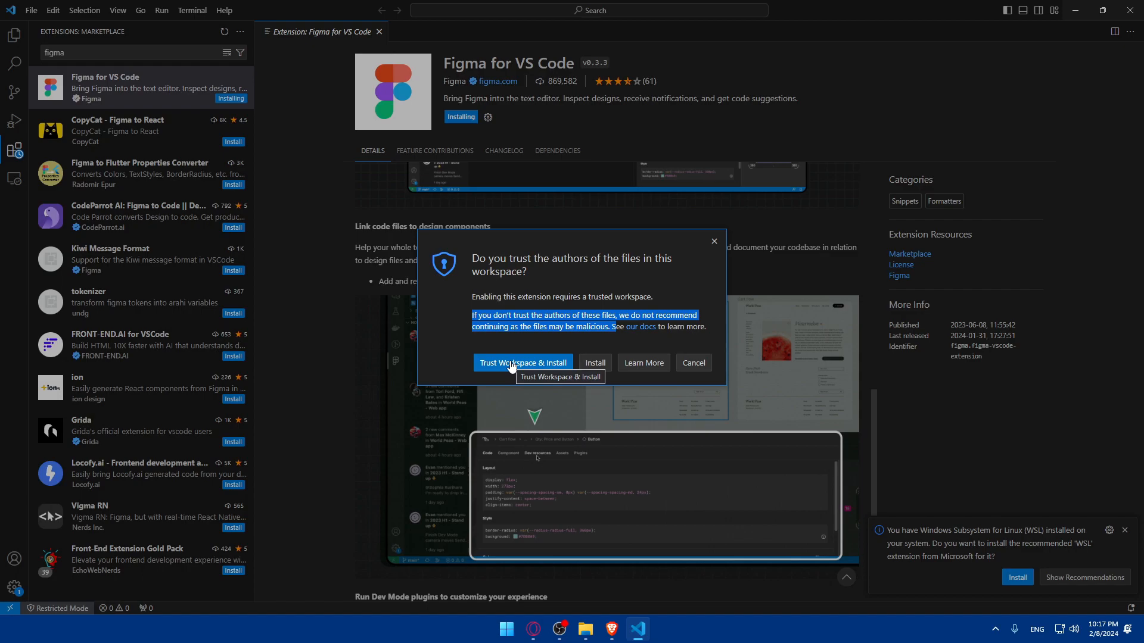
{"action": "left_click", "coordinate": [523, 363]}
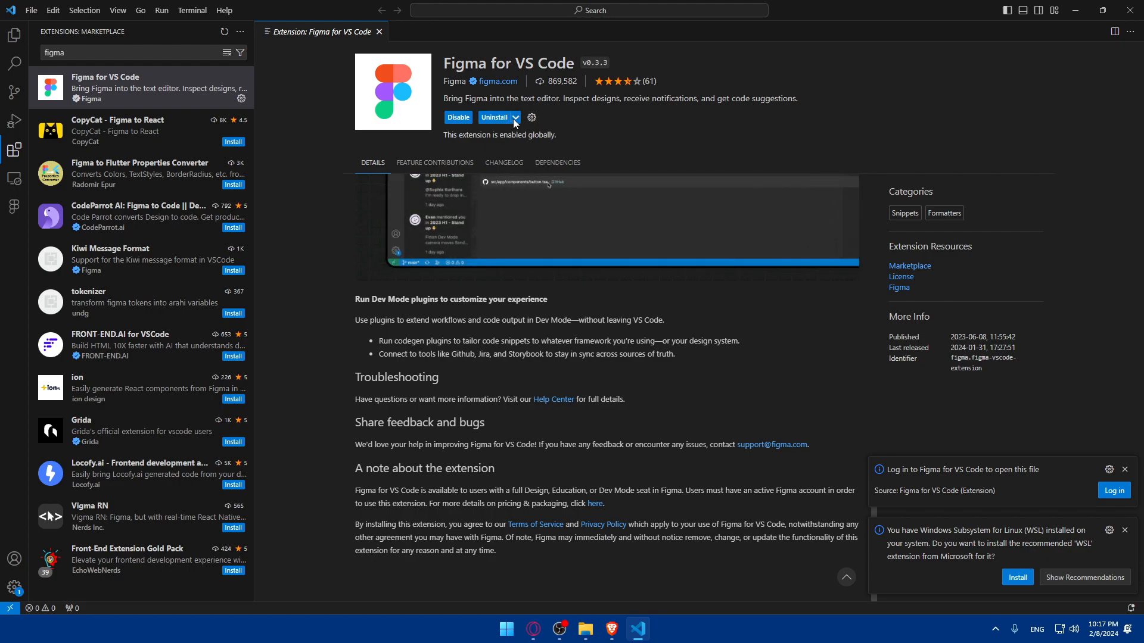
View the extension's uninstall options and changelog, dismiss the login prompt, then its management menu
{"action": "left_click", "coordinate": [515, 117]}
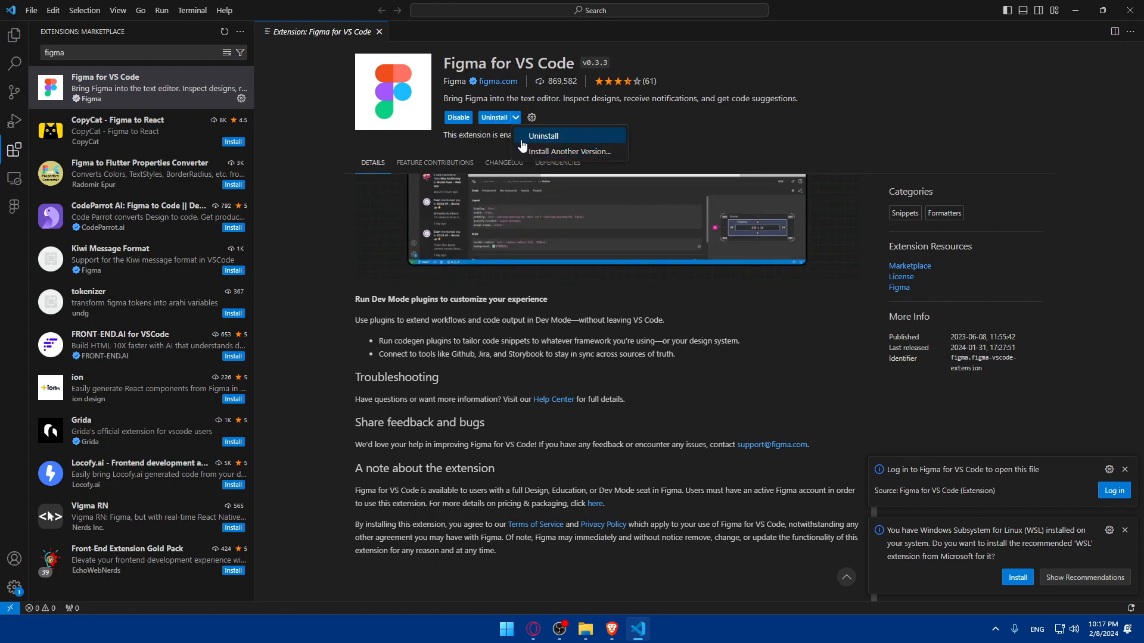
{"action": "left_click", "coordinate": [504, 162]}
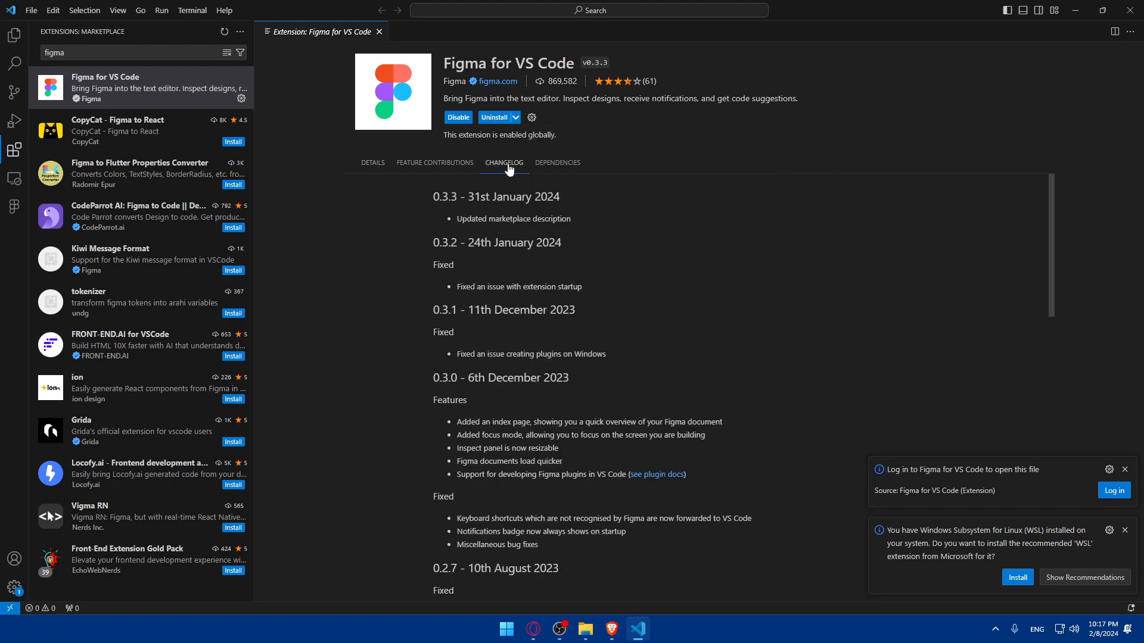
{"action": "left_click", "coordinate": [1124, 469]}
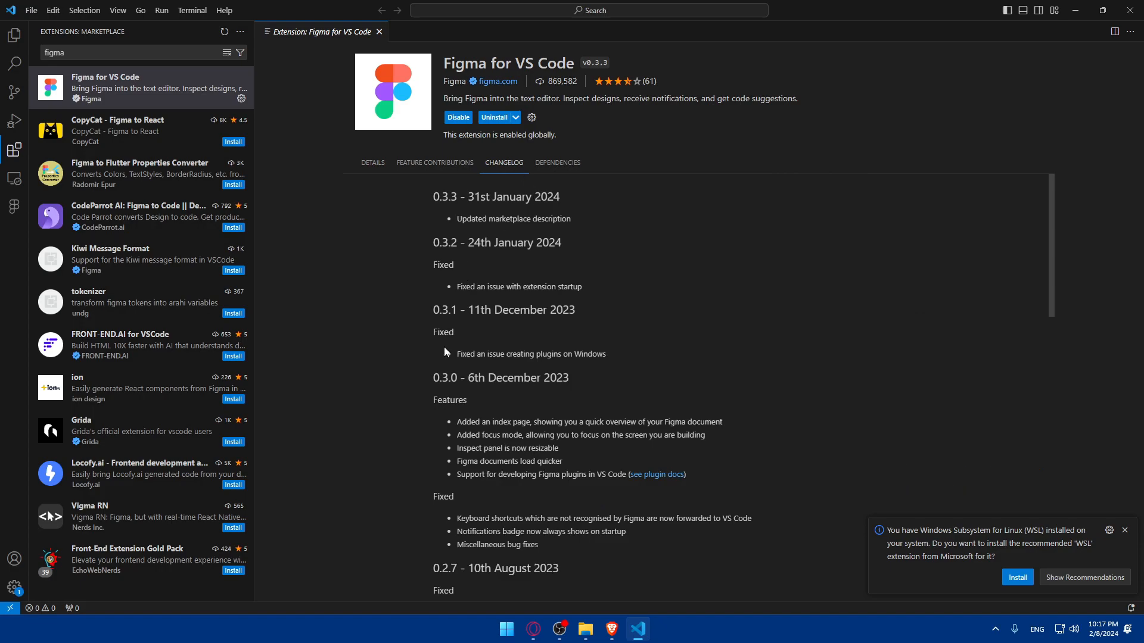
{"action": "mouse_move", "coordinate": [497, 255]}
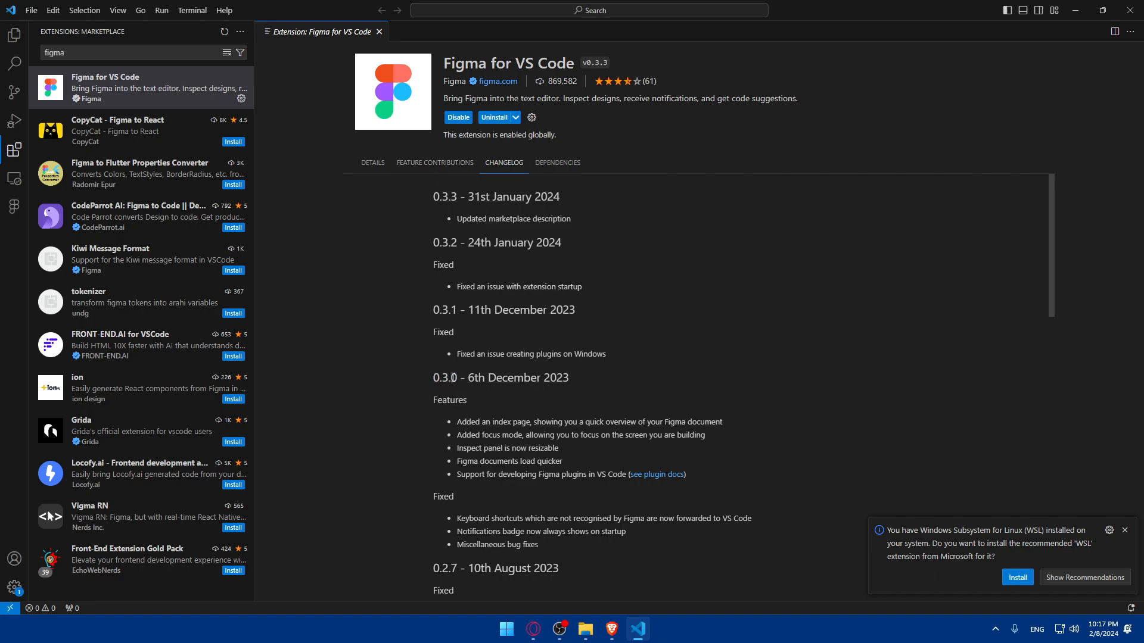
{"action": "mouse_move", "coordinate": [545, 284]}
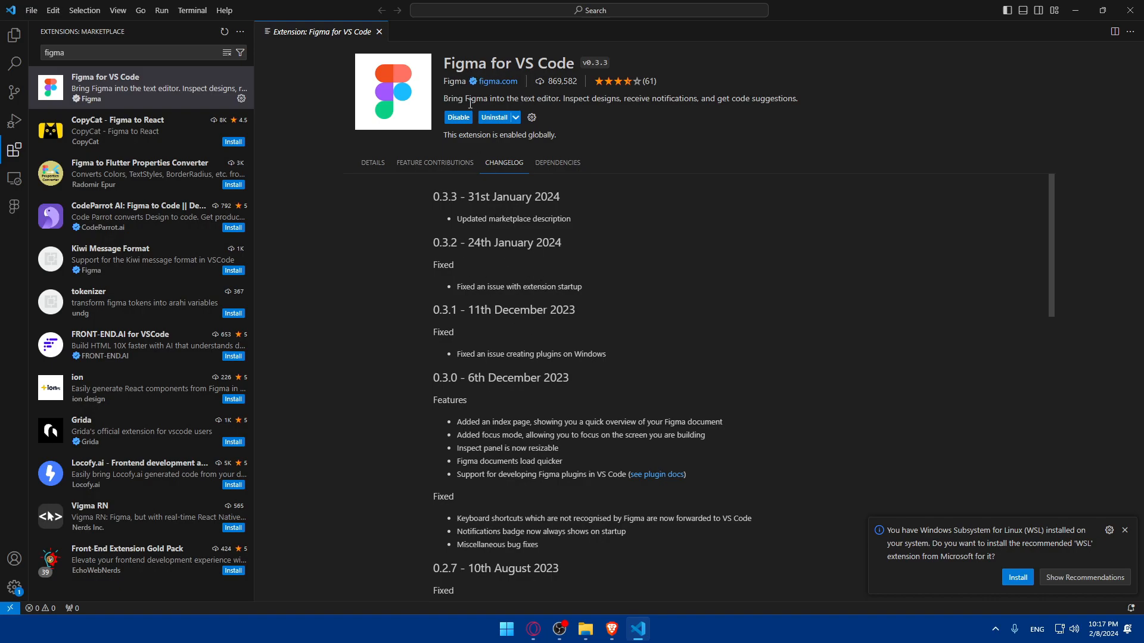
{"action": "left_click", "coordinate": [532, 116]}
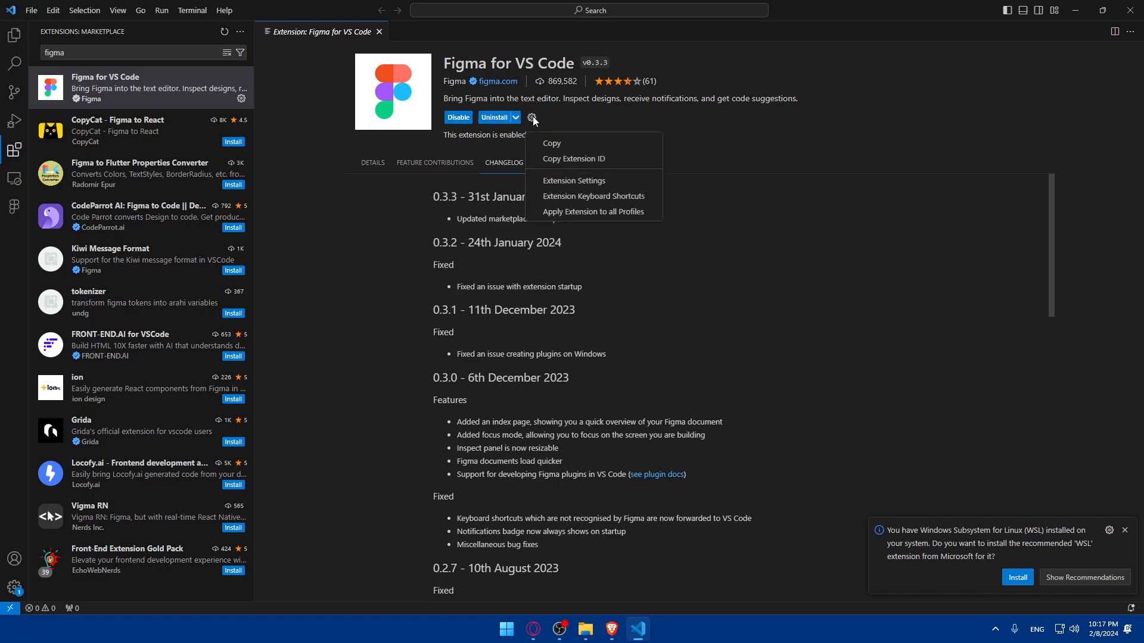
{"action": "mouse_move", "coordinate": [566, 185]}
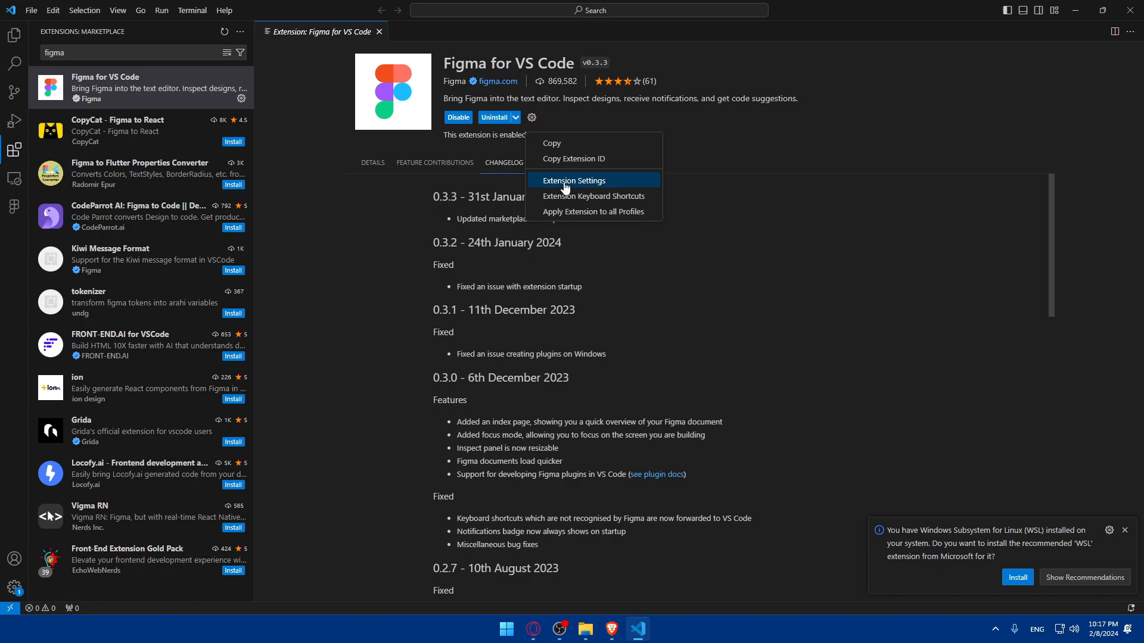
{"action": "left_click", "coordinate": [573, 180]}
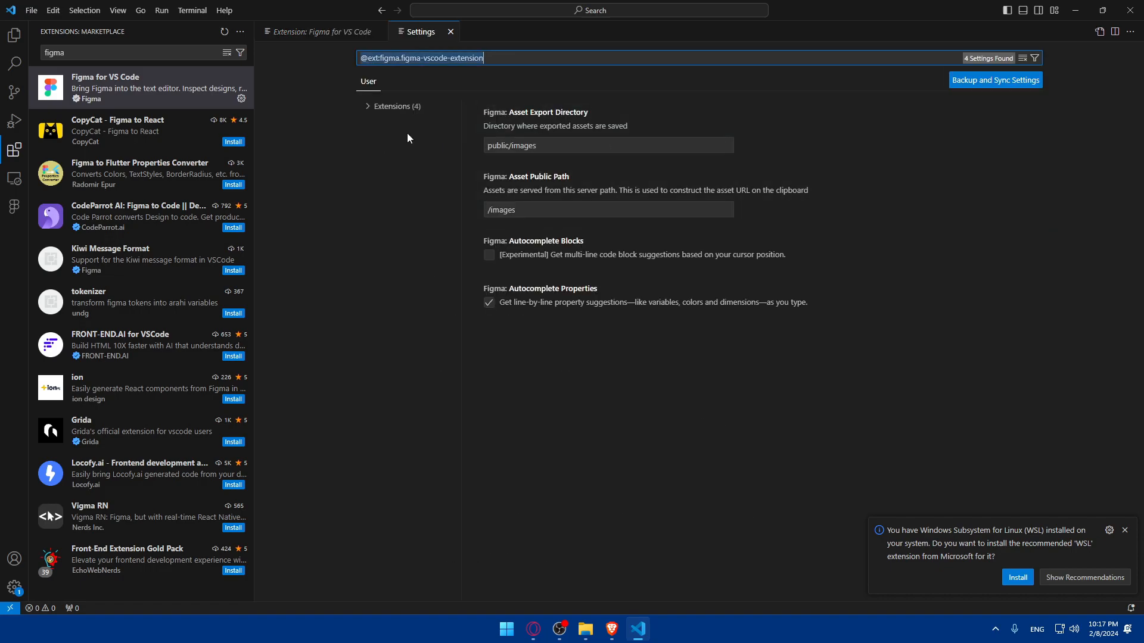
{"action": "left_click", "coordinate": [384, 106]}
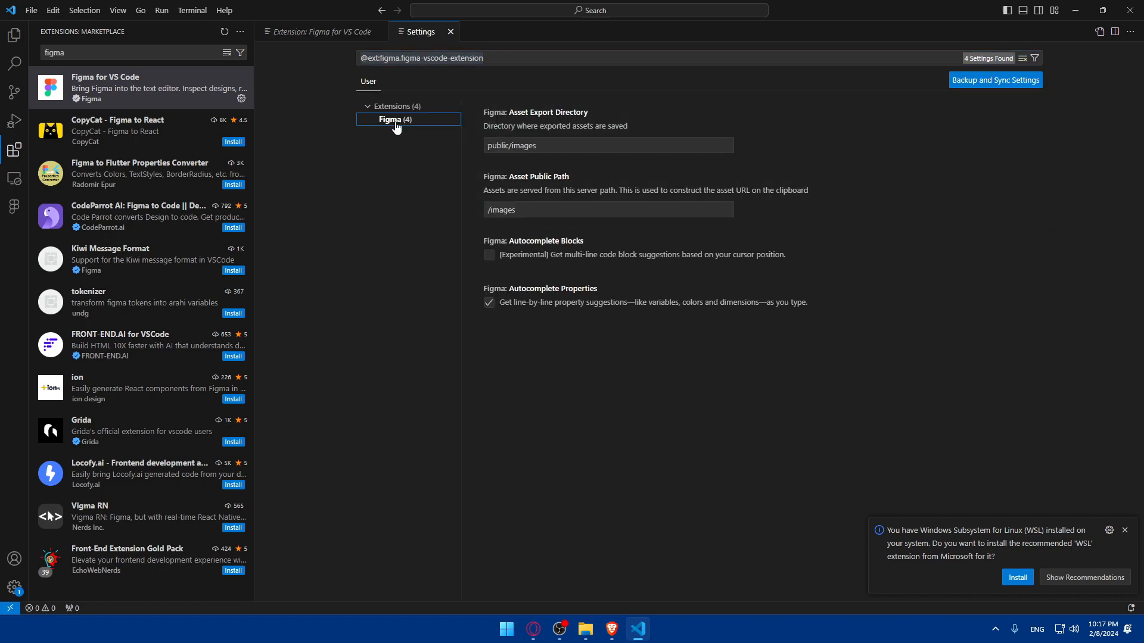
{"action": "left_click", "coordinate": [451, 31]}
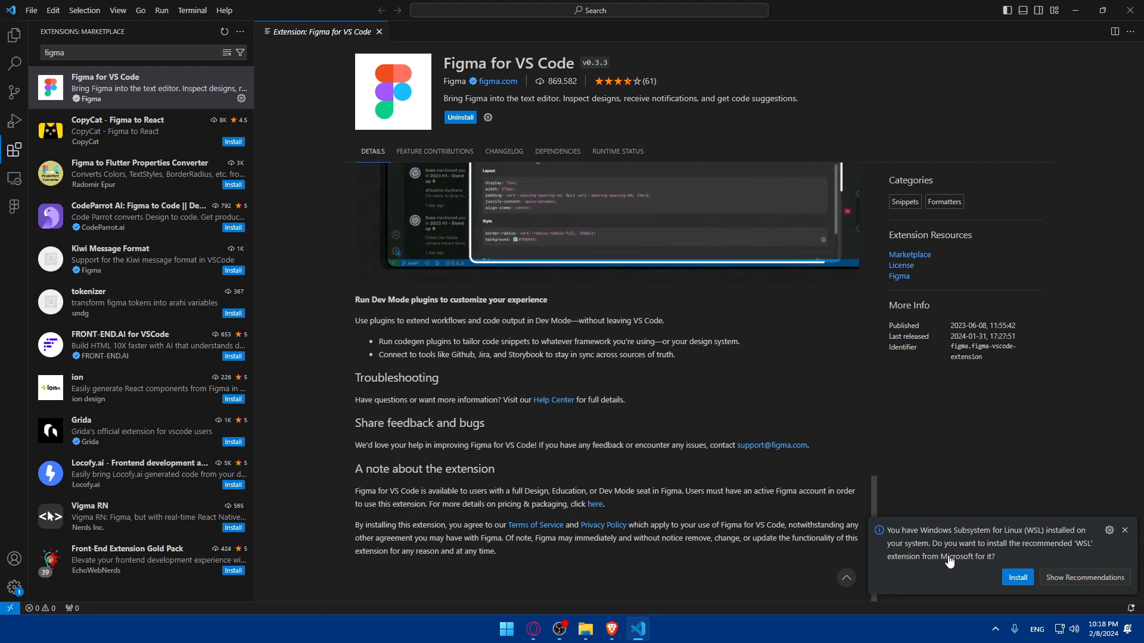
Dismiss the WSL extension suggestion and leave the editor to relaunch it
{"action": "left_click", "coordinate": [1124, 531]}
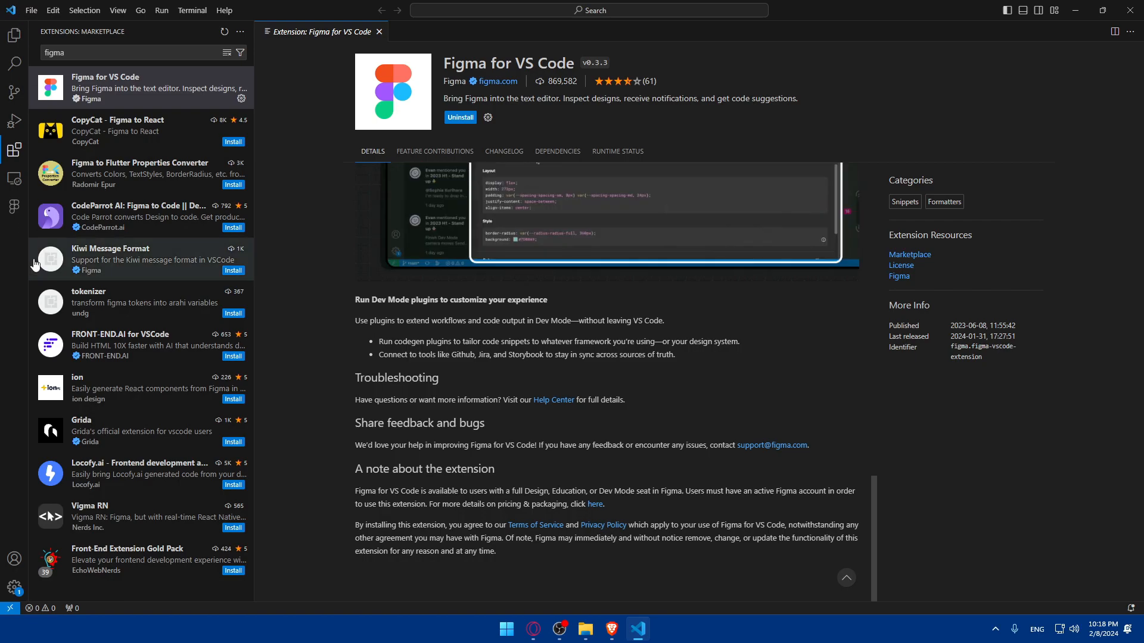
{"action": "left_click", "coordinate": [13, 207]}
{"action": "type", "text": "vs"}
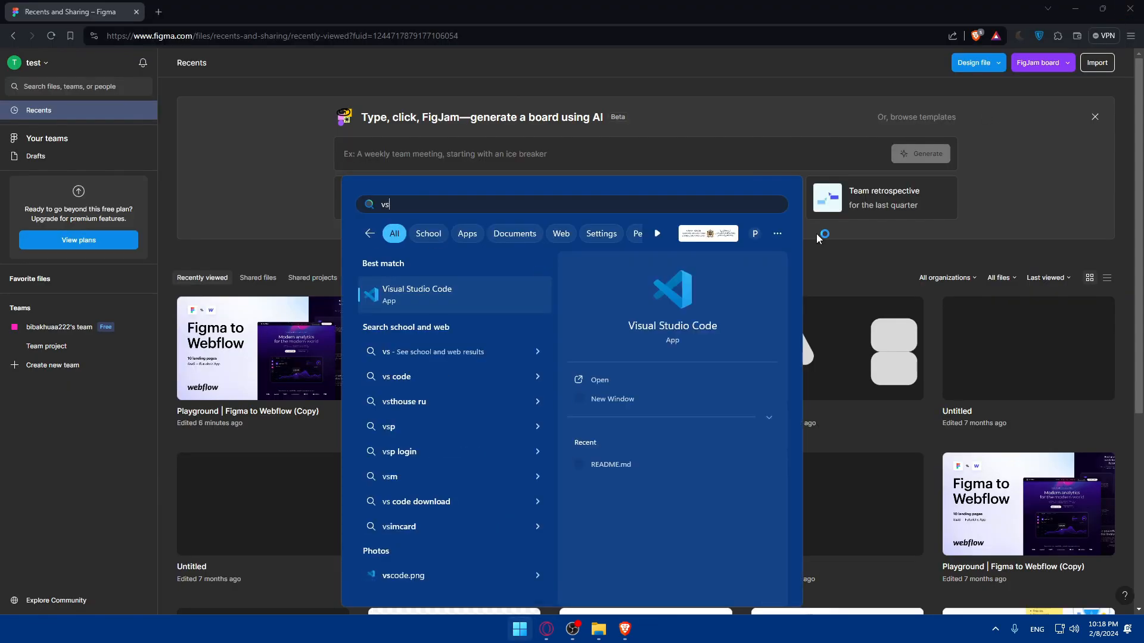
Relaunch VS Code, start the Figma login from its sidebar and open the authorization link in Brave
{"action": "left_click", "coordinate": [417, 295]}
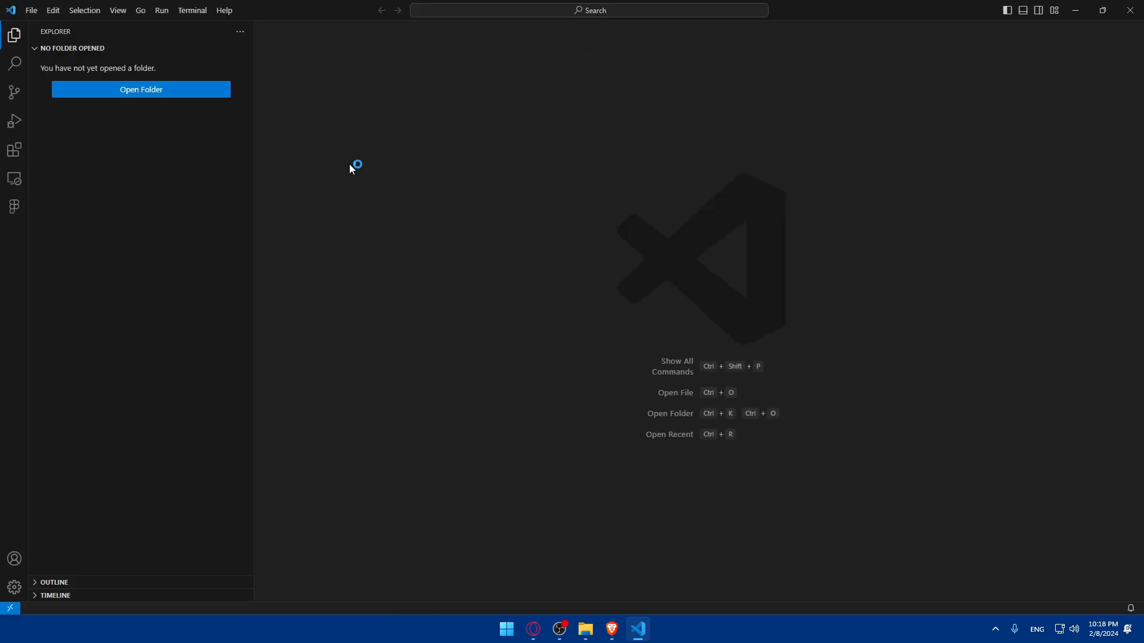
{"action": "left_click", "coordinate": [14, 207]}
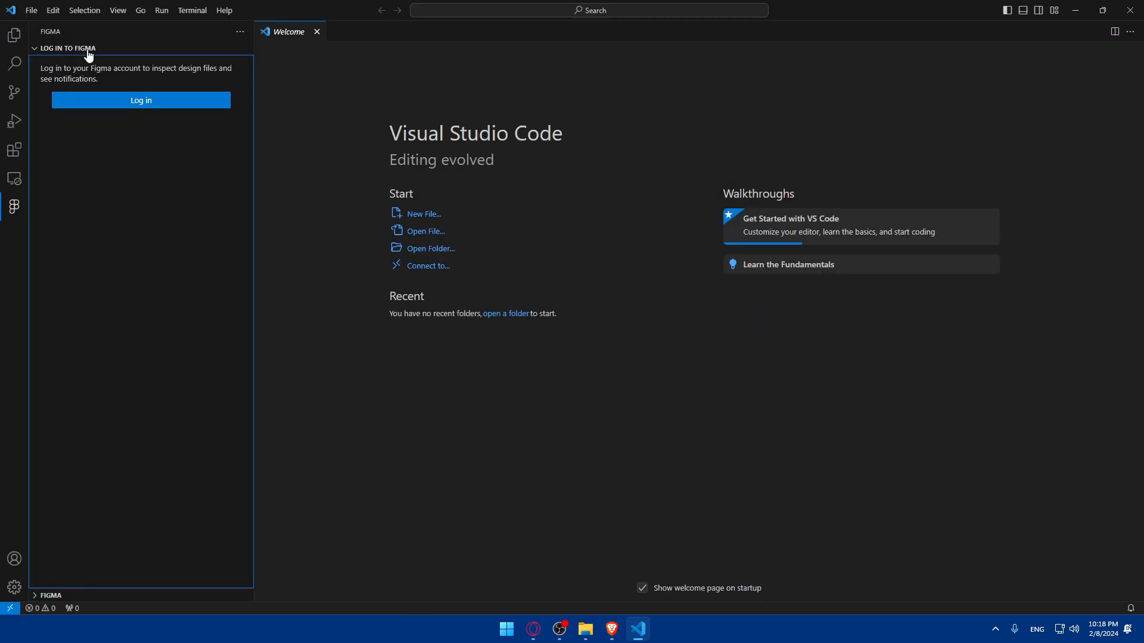
{"action": "left_click", "coordinate": [140, 100]}
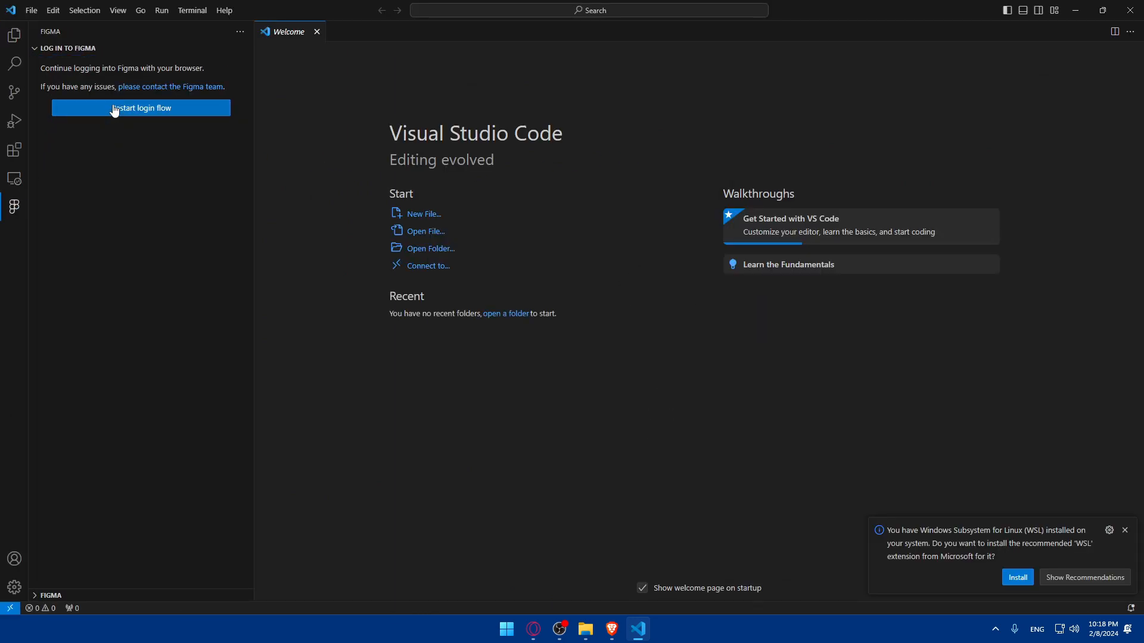
{"action": "left_click", "coordinate": [141, 107]}
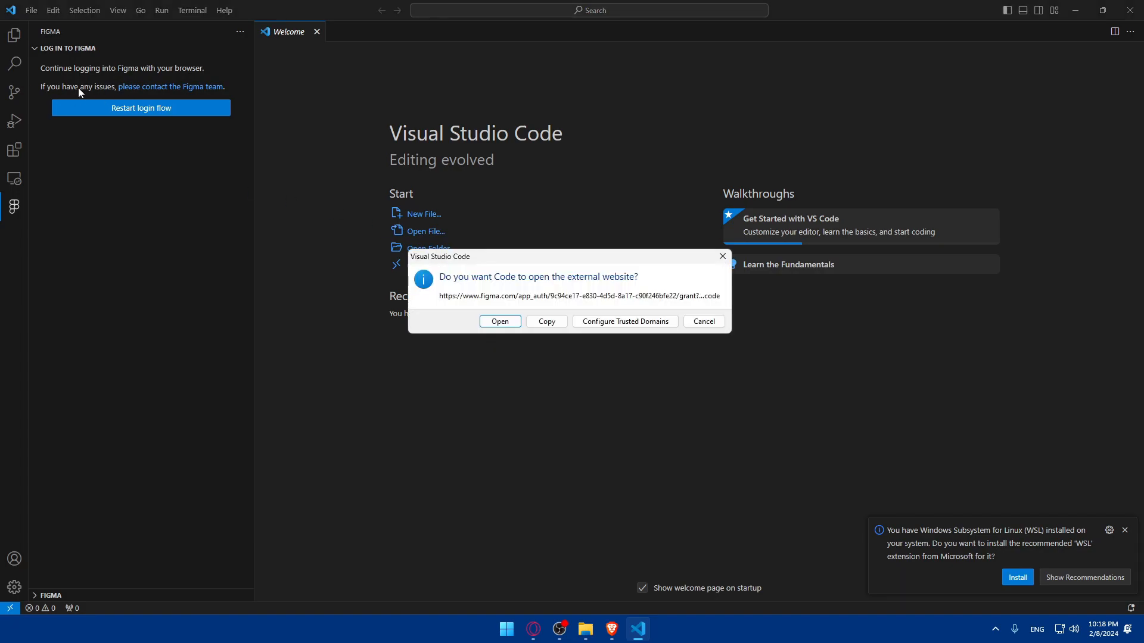
{"action": "mouse_move", "coordinate": [158, 84]}
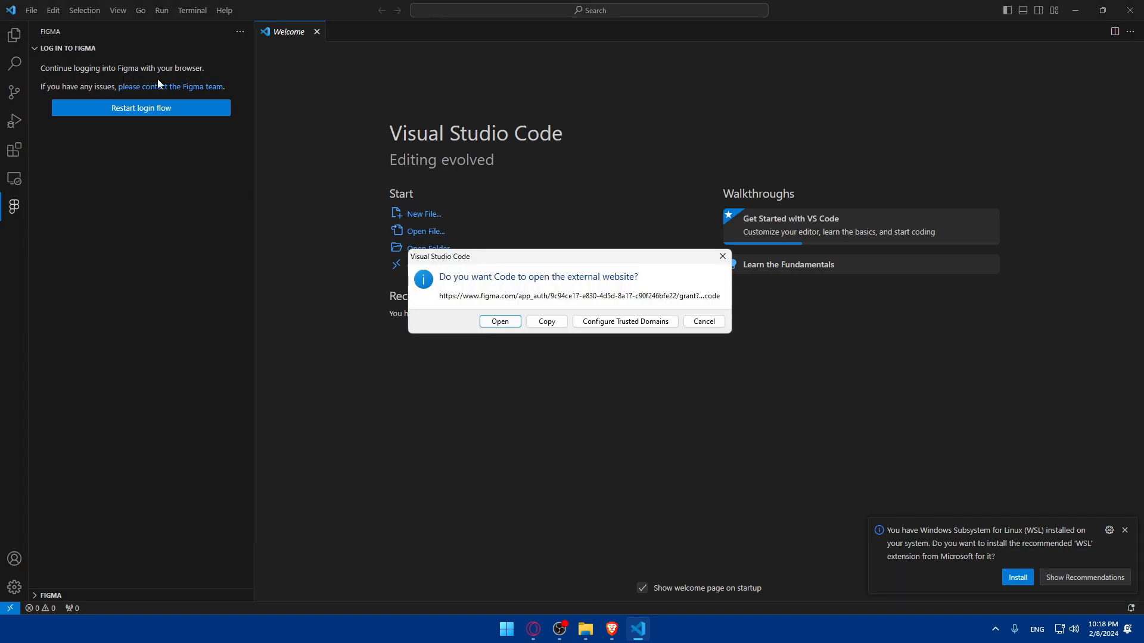
{"action": "mouse_move", "coordinate": [120, 107]}
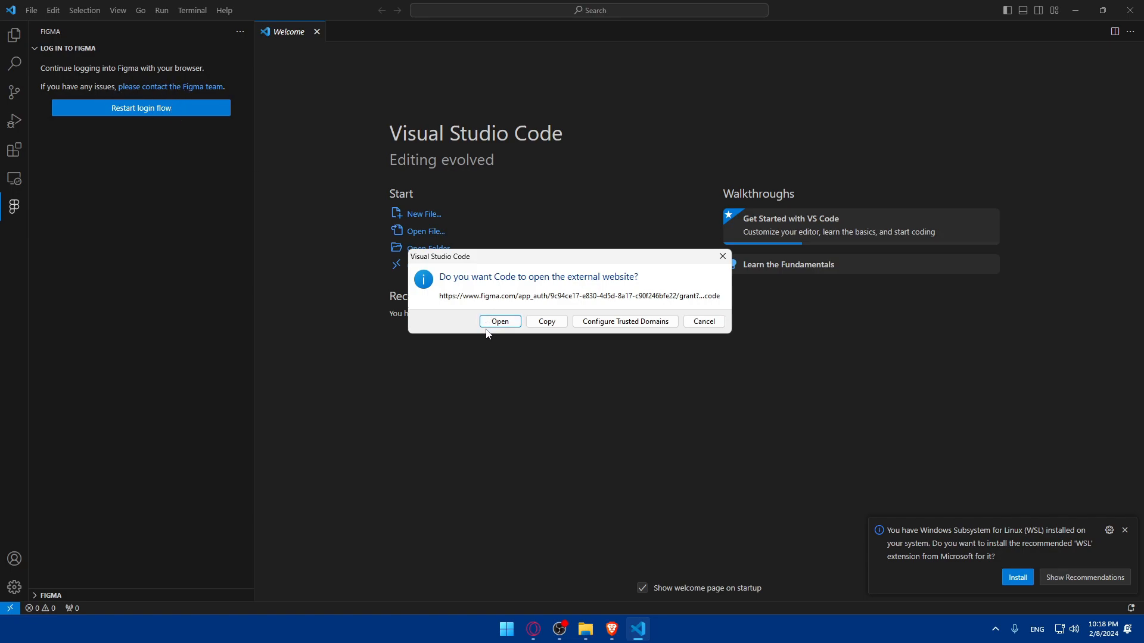
{"action": "mouse_move", "coordinate": [538, 287]}
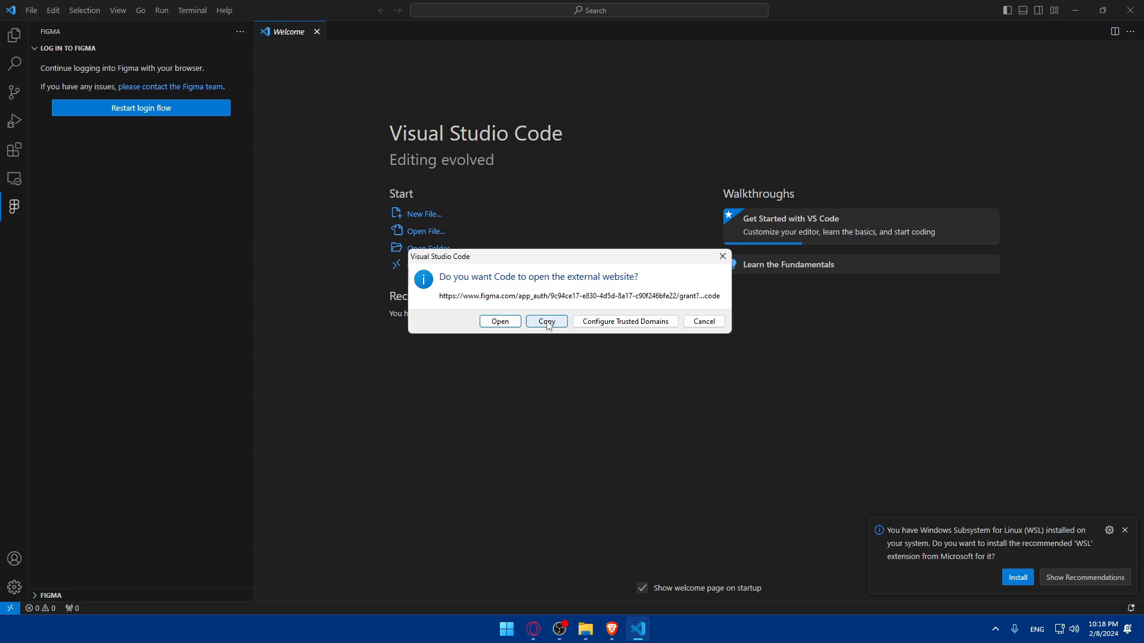
{"action": "left_click", "coordinate": [500, 321]}
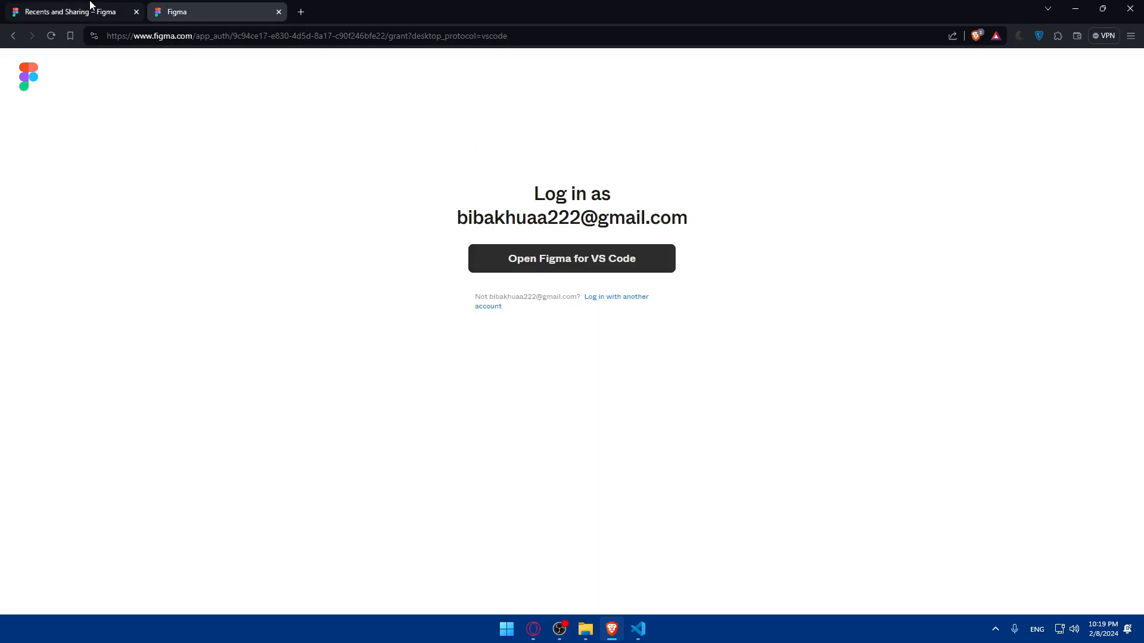
Confirm the Figma login in Brave with 'Open Figma for VS Code' to hand it to VS Code
{"action": "left_click", "coordinate": [66, 10]}
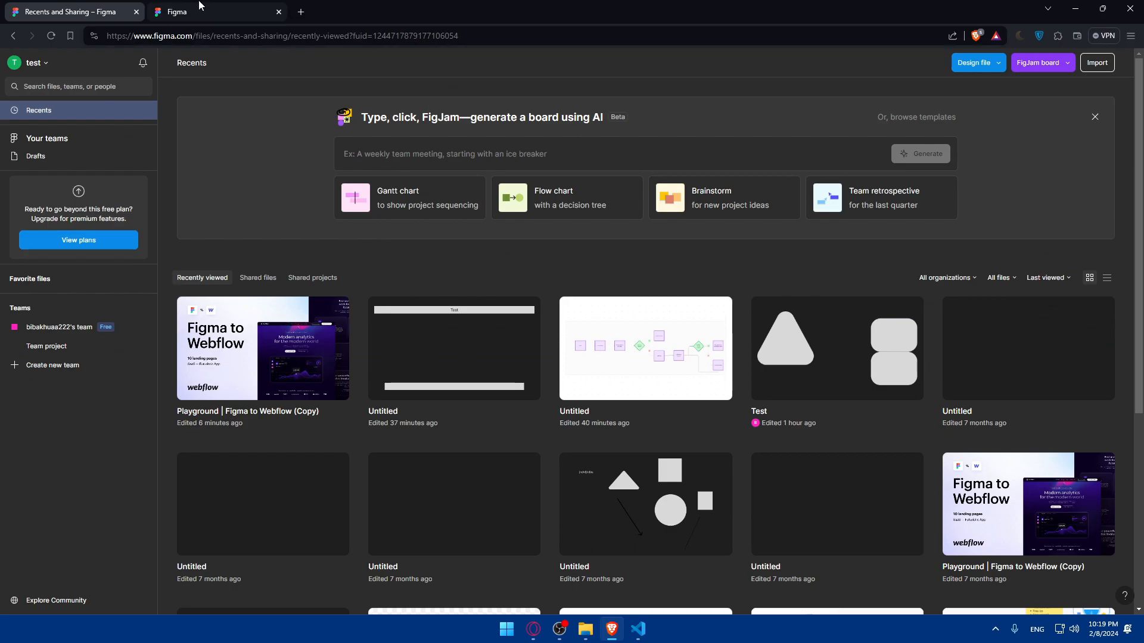
{"action": "left_click", "coordinate": [181, 11]}
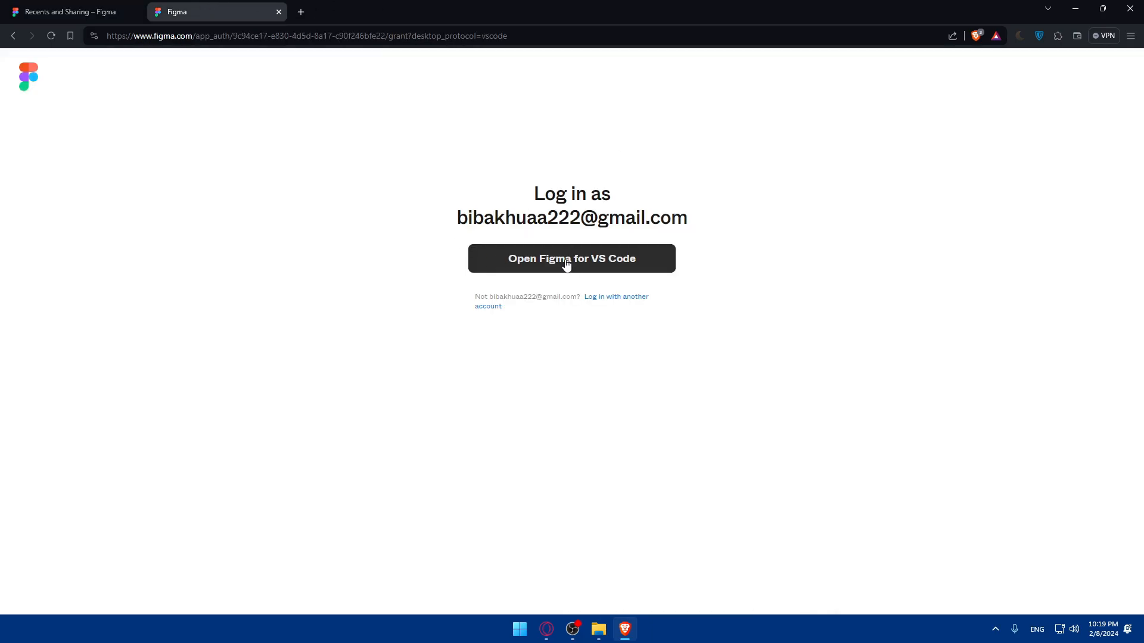
{"action": "left_click", "coordinate": [572, 258]}
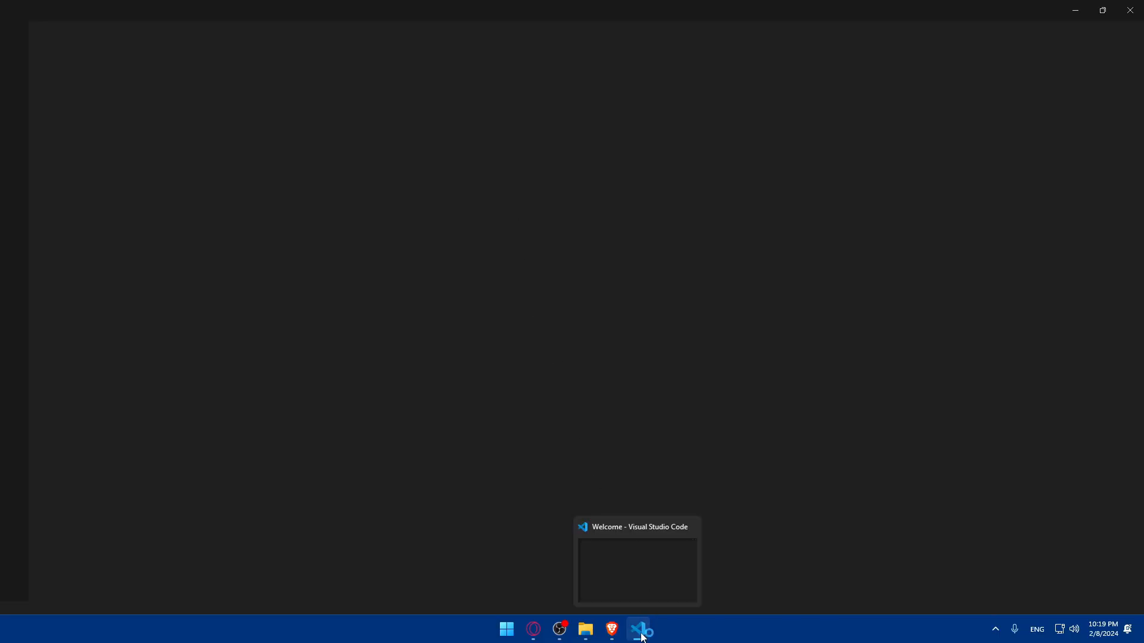
Allow the Figma extension to open the sign-in URI and close the Release Notes
{"action": "left_click", "coordinate": [638, 628]}
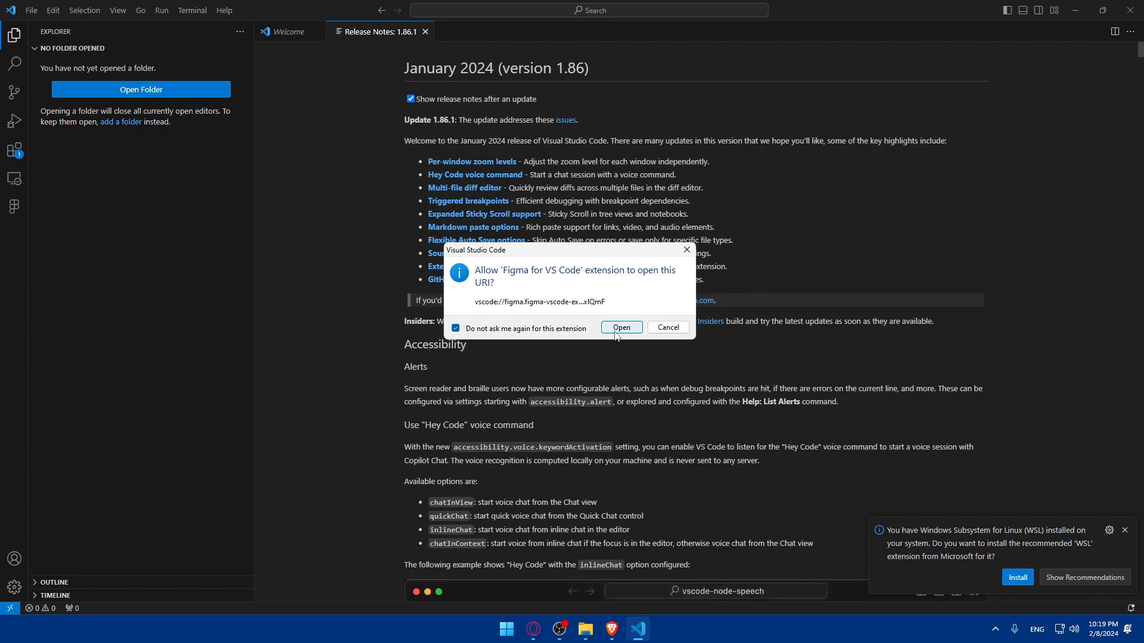
{"action": "left_click", "coordinate": [622, 327]}
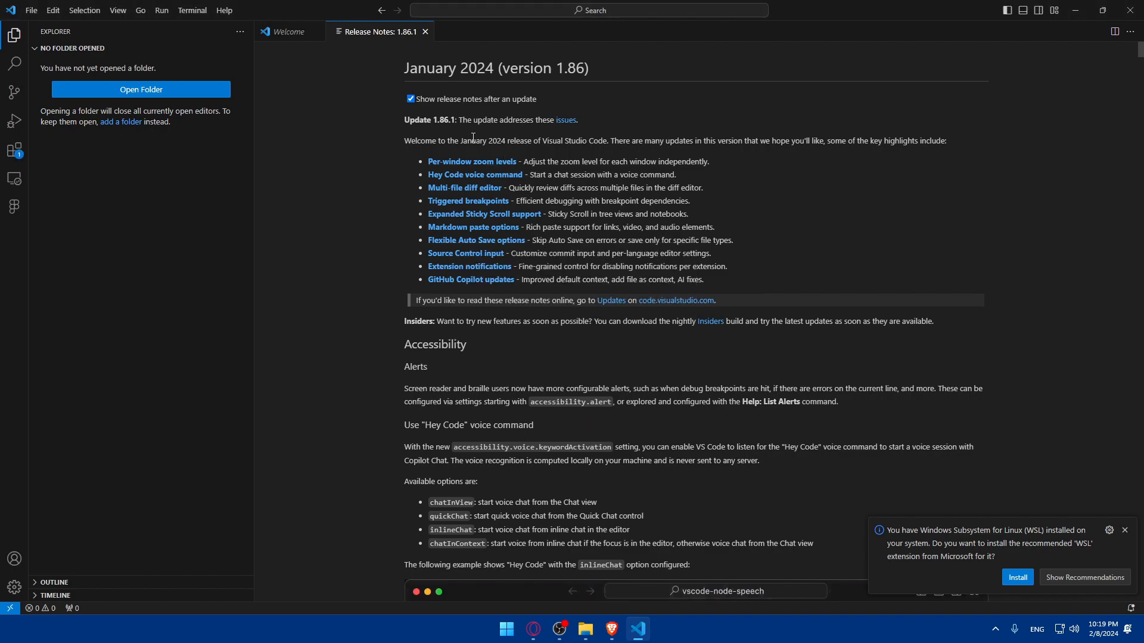
{"action": "left_click", "coordinate": [429, 31]}
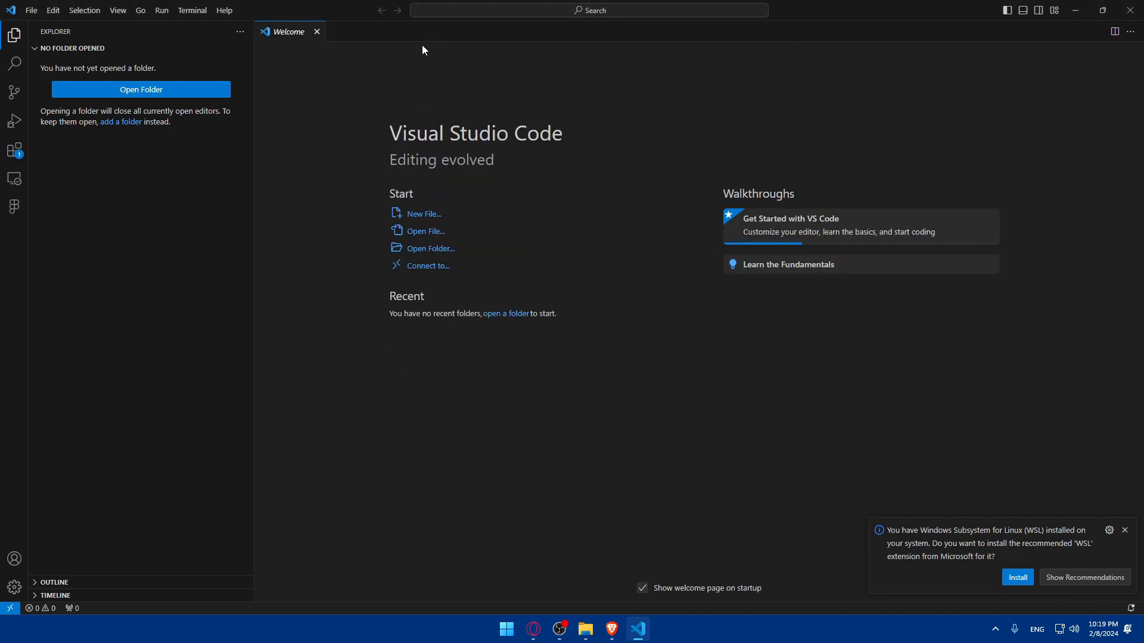
{"action": "left_click", "coordinate": [15, 205]}
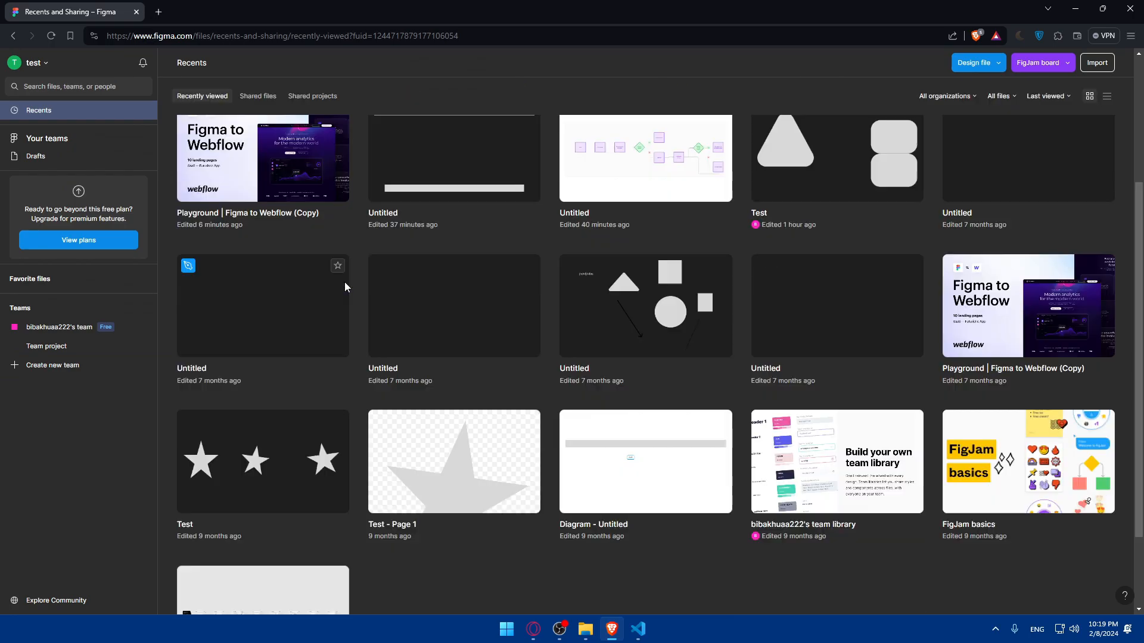
Show the Figma sidebar's Recents in VS Code and compare them with Brave's Recents page
{"action": "left_click", "coordinate": [637, 629]}
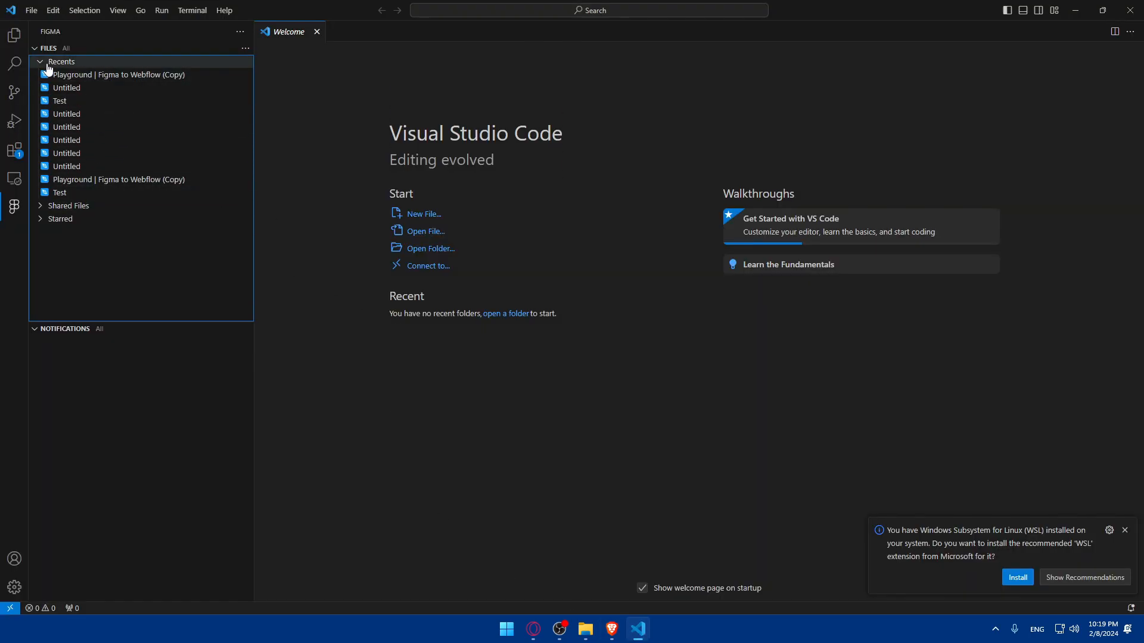
{"action": "left_click", "coordinate": [69, 204]}
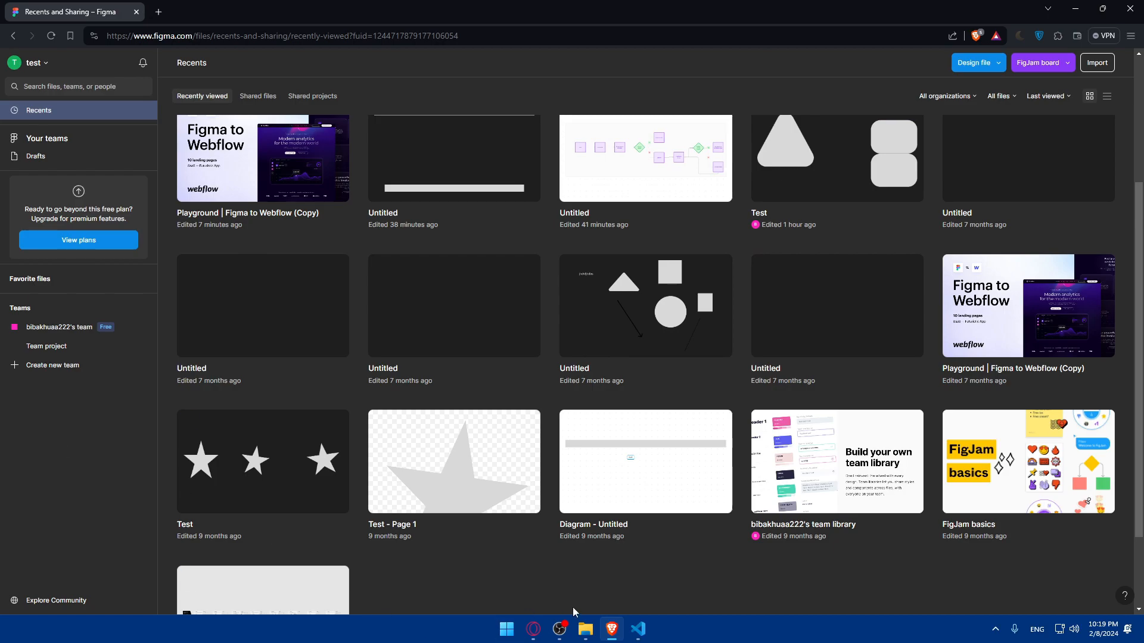
{"action": "left_click", "coordinate": [637, 629]}
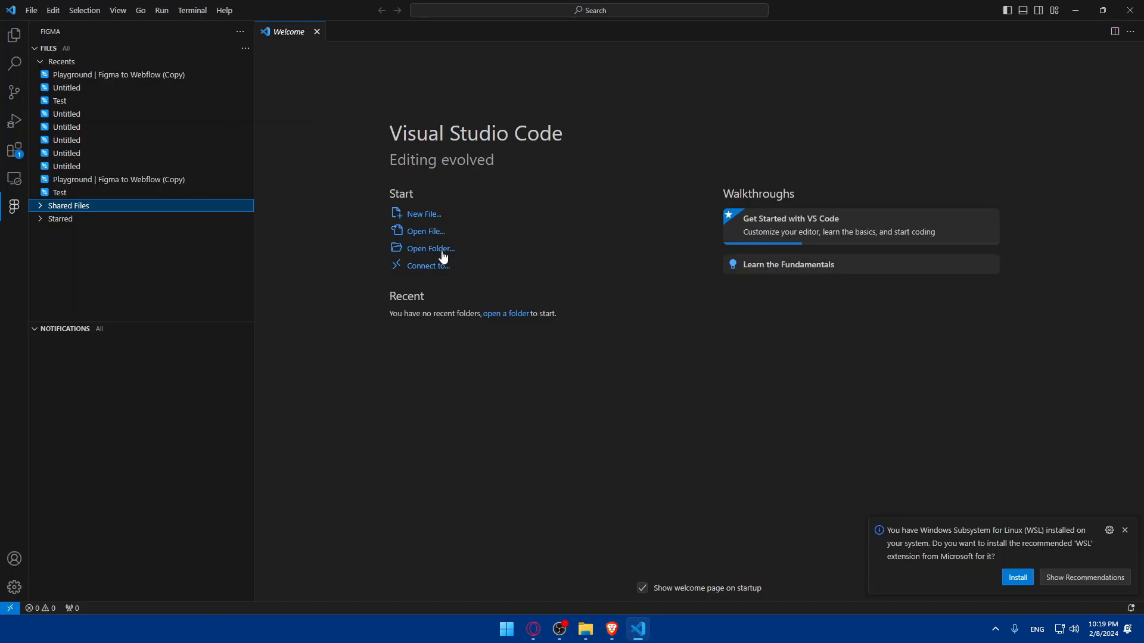
{"action": "mouse_move", "coordinate": [403, 260]}
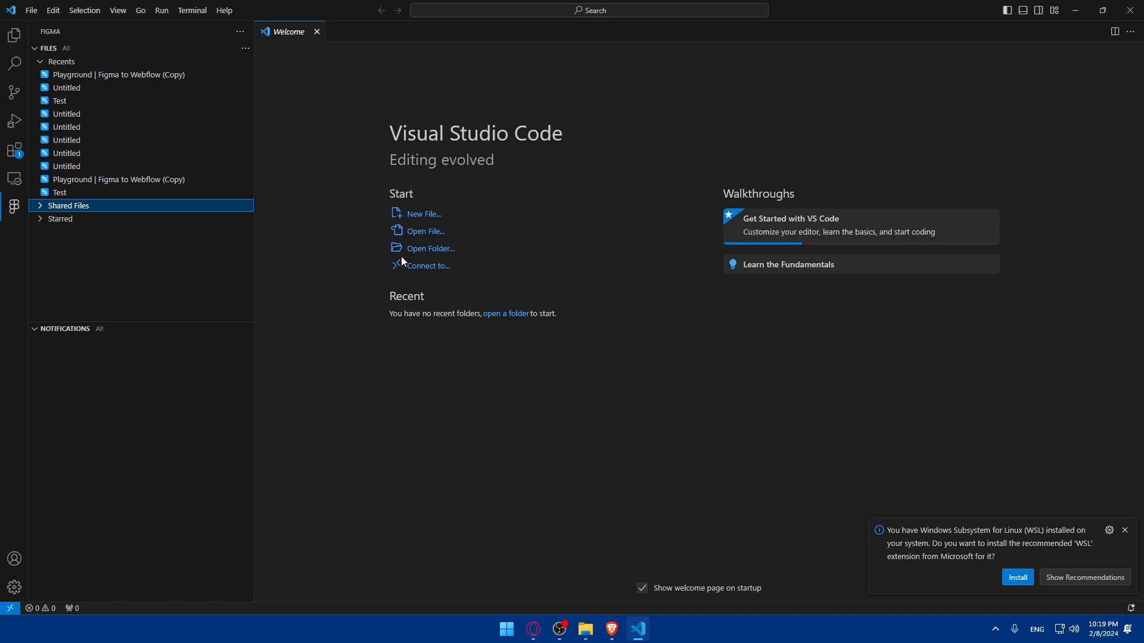
{"action": "mouse_move", "coordinate": [199, 241]}
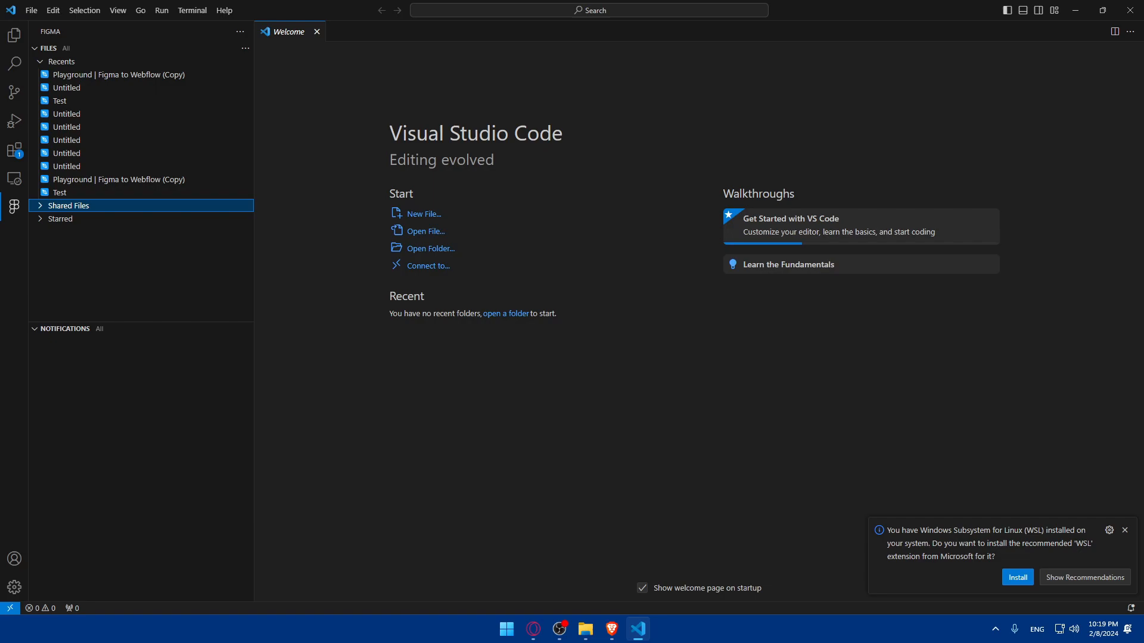
{"action": "mouse_move", "coordinate": [196, 157]}
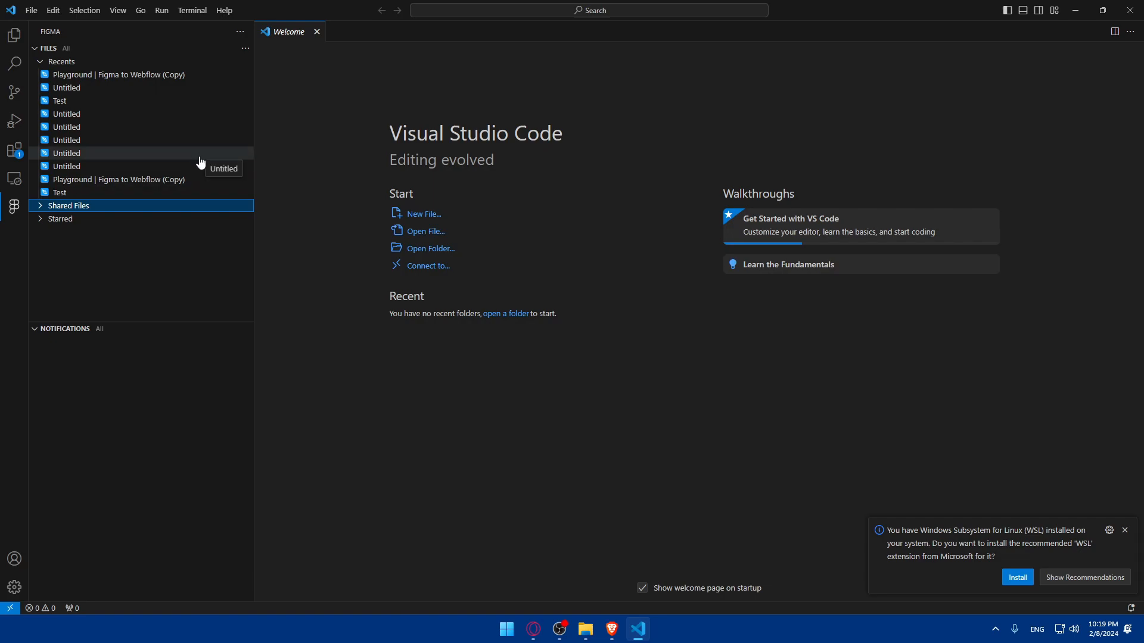
{"action": "mouse_move", "coordinate": [191, 170]}
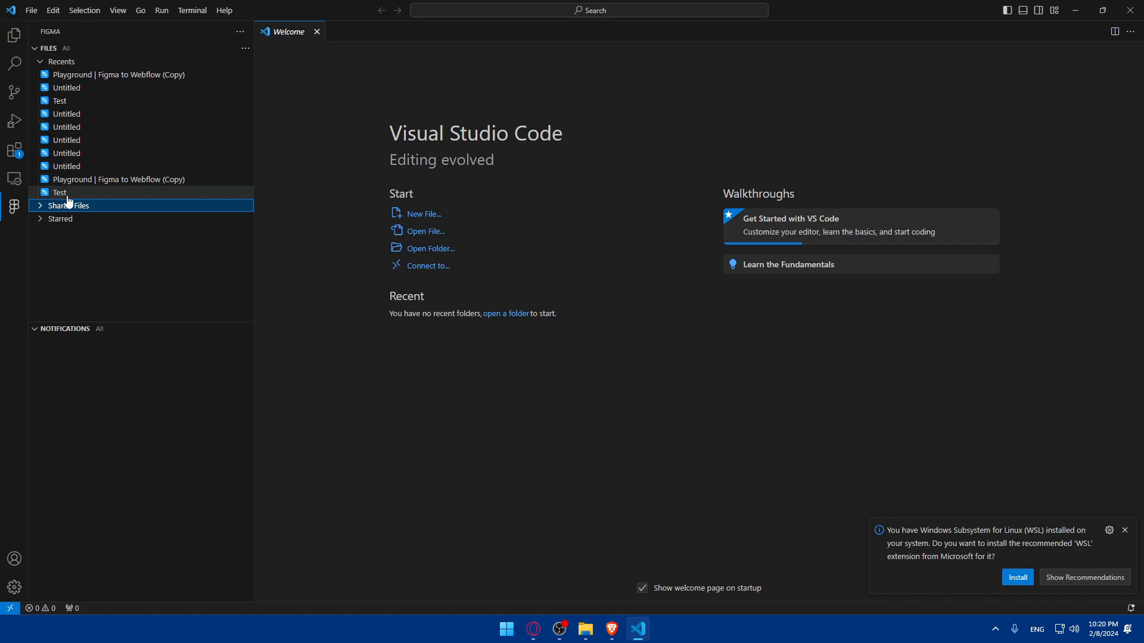
Open the Untitled file from Recents in a side editor beside the welcome page
{"action": "double_click", "coordinate": [67, 87]}
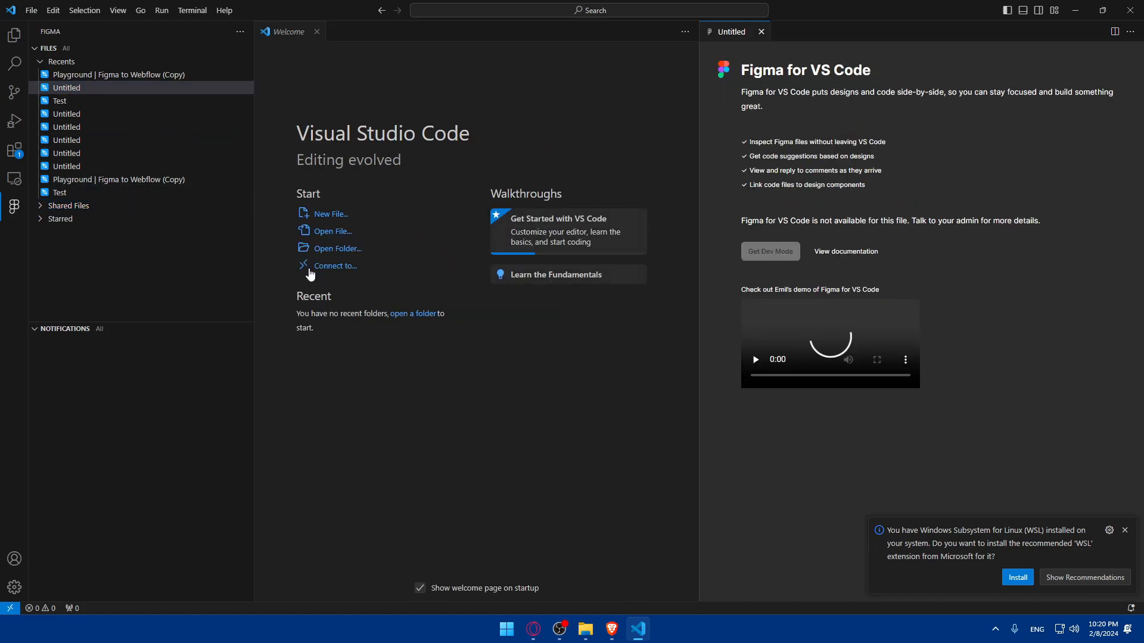
{"action": "mouse_move", "coordinate": [305, 269]}
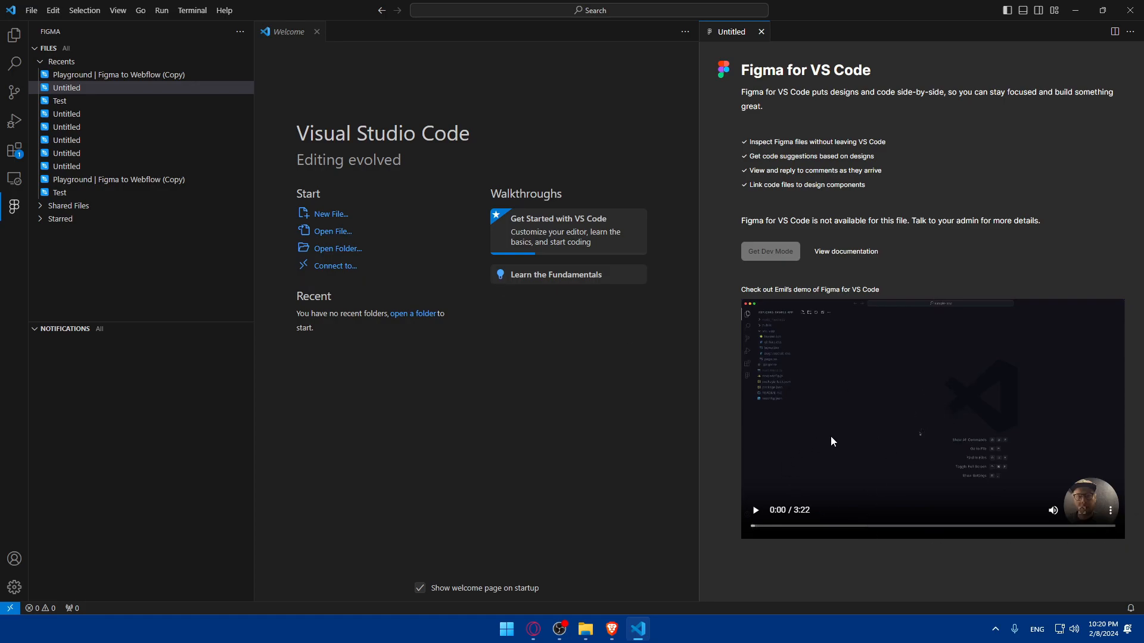
{"action": "mouse_move", "coordinate": [911, 288]}
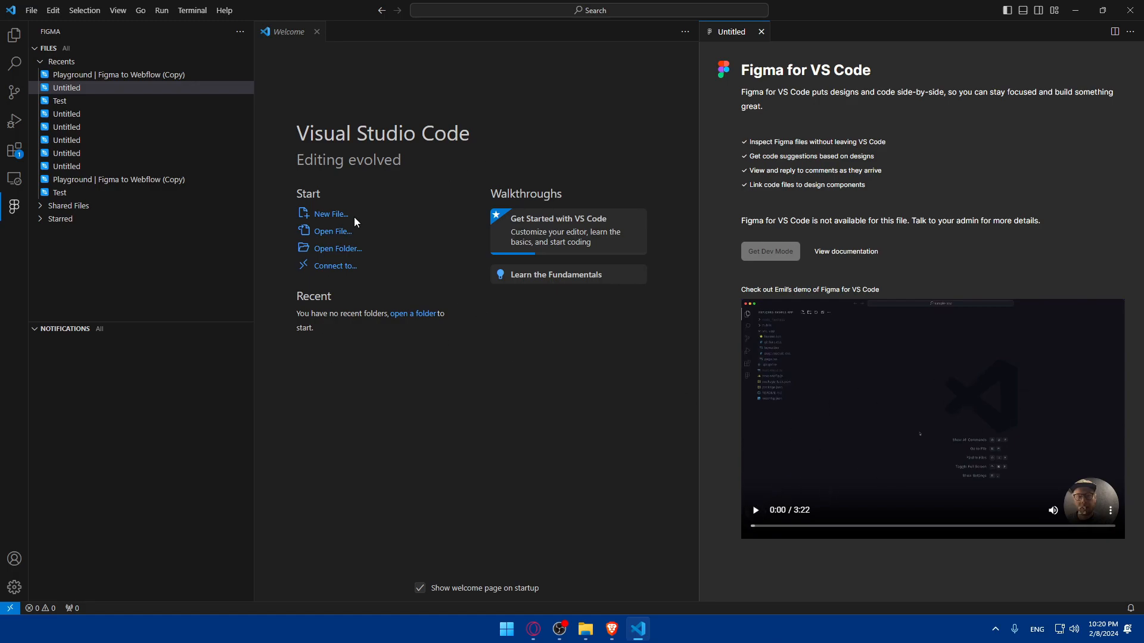
{"action": "mouse_move", "coordinate": [415, 207]}
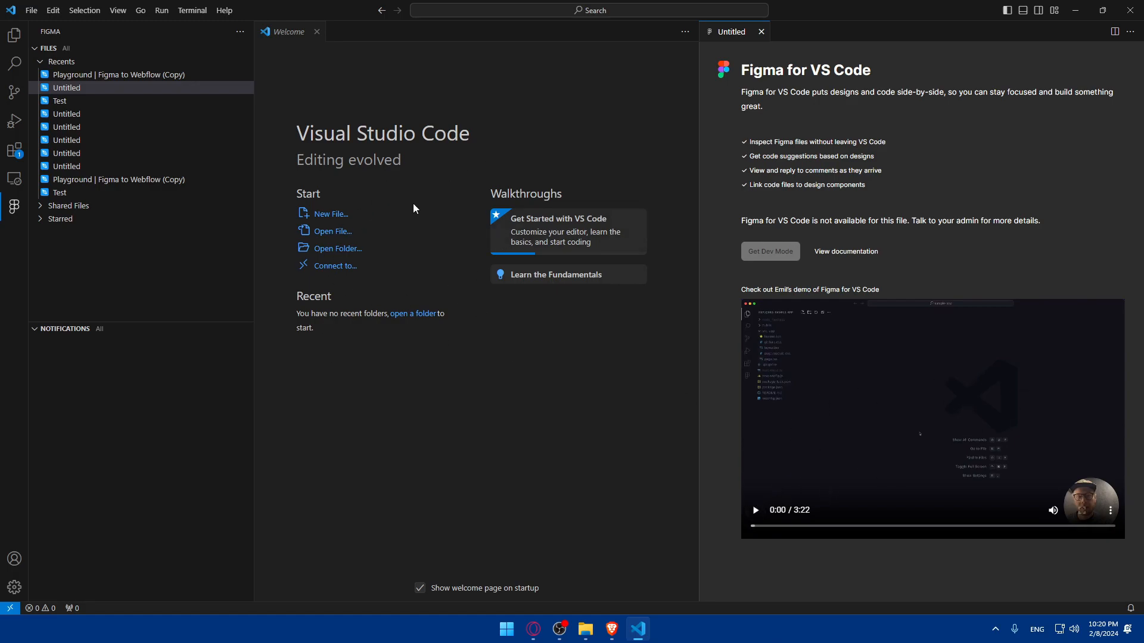
{"action": "mouse_move", "coordinate": [872, 274]}
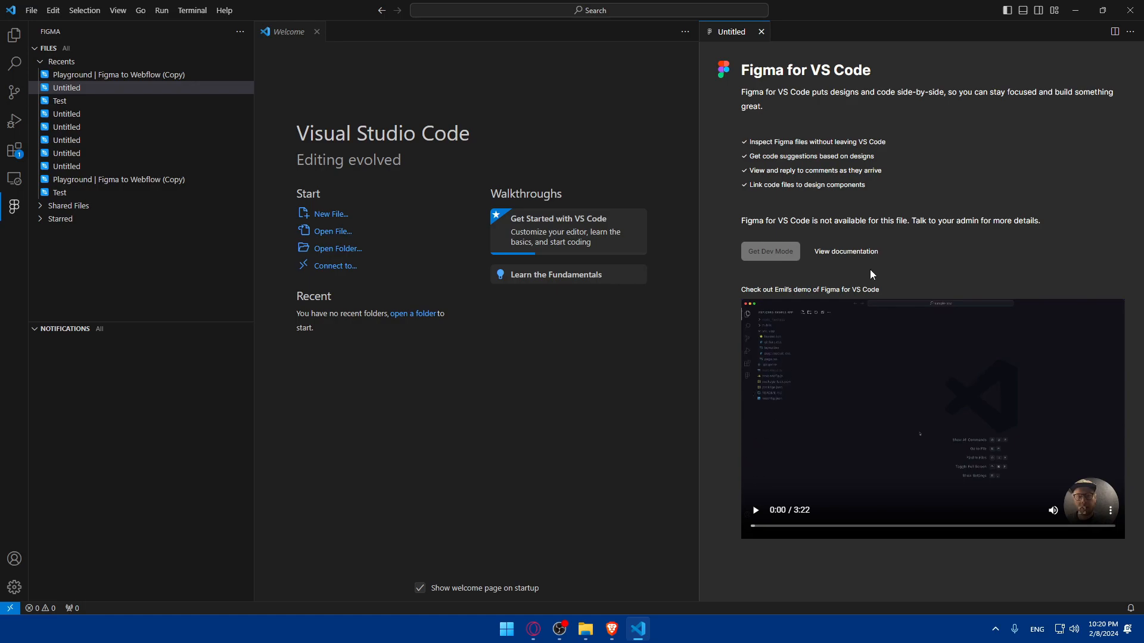
{"action": "mouse_move", "coordinate": [889, 408]}
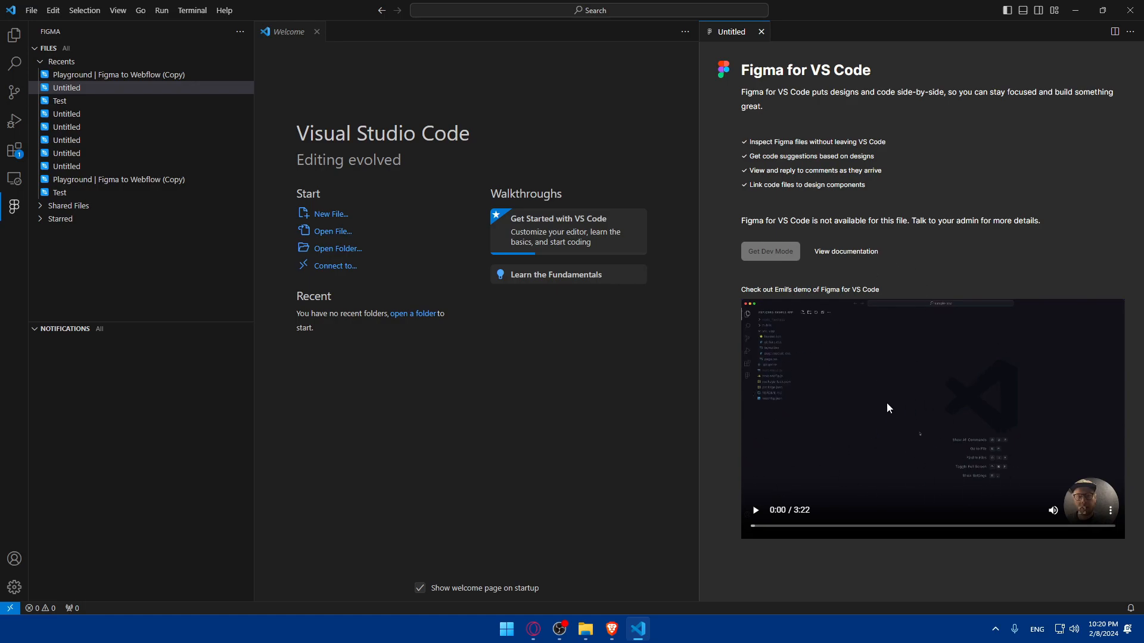
{"action": "mouse_move", "coordinate": [719, 329]}
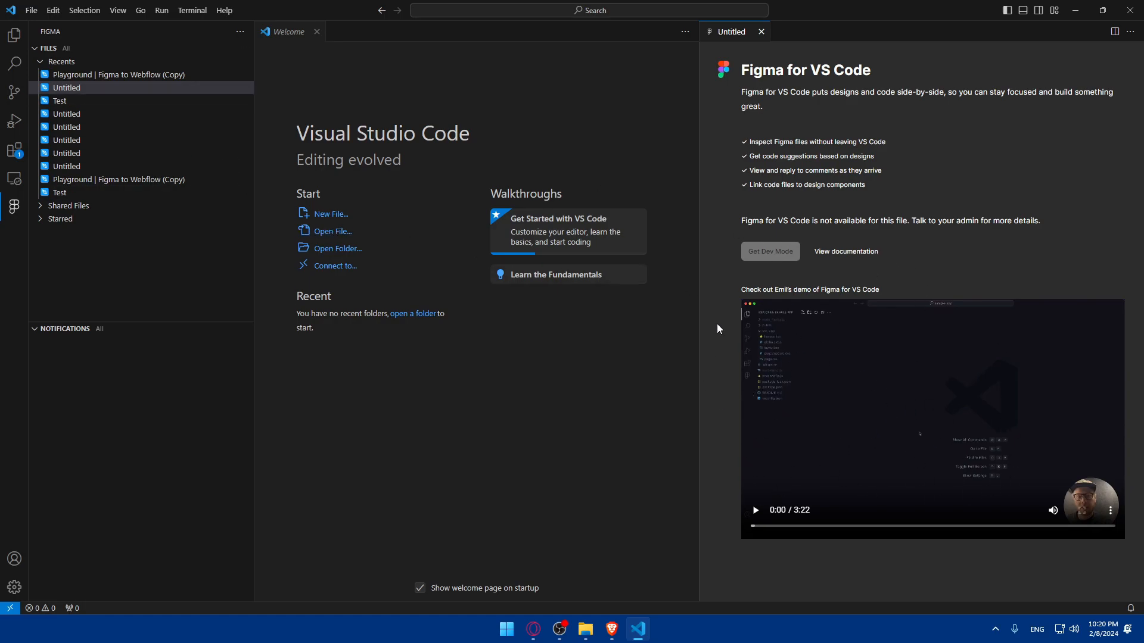